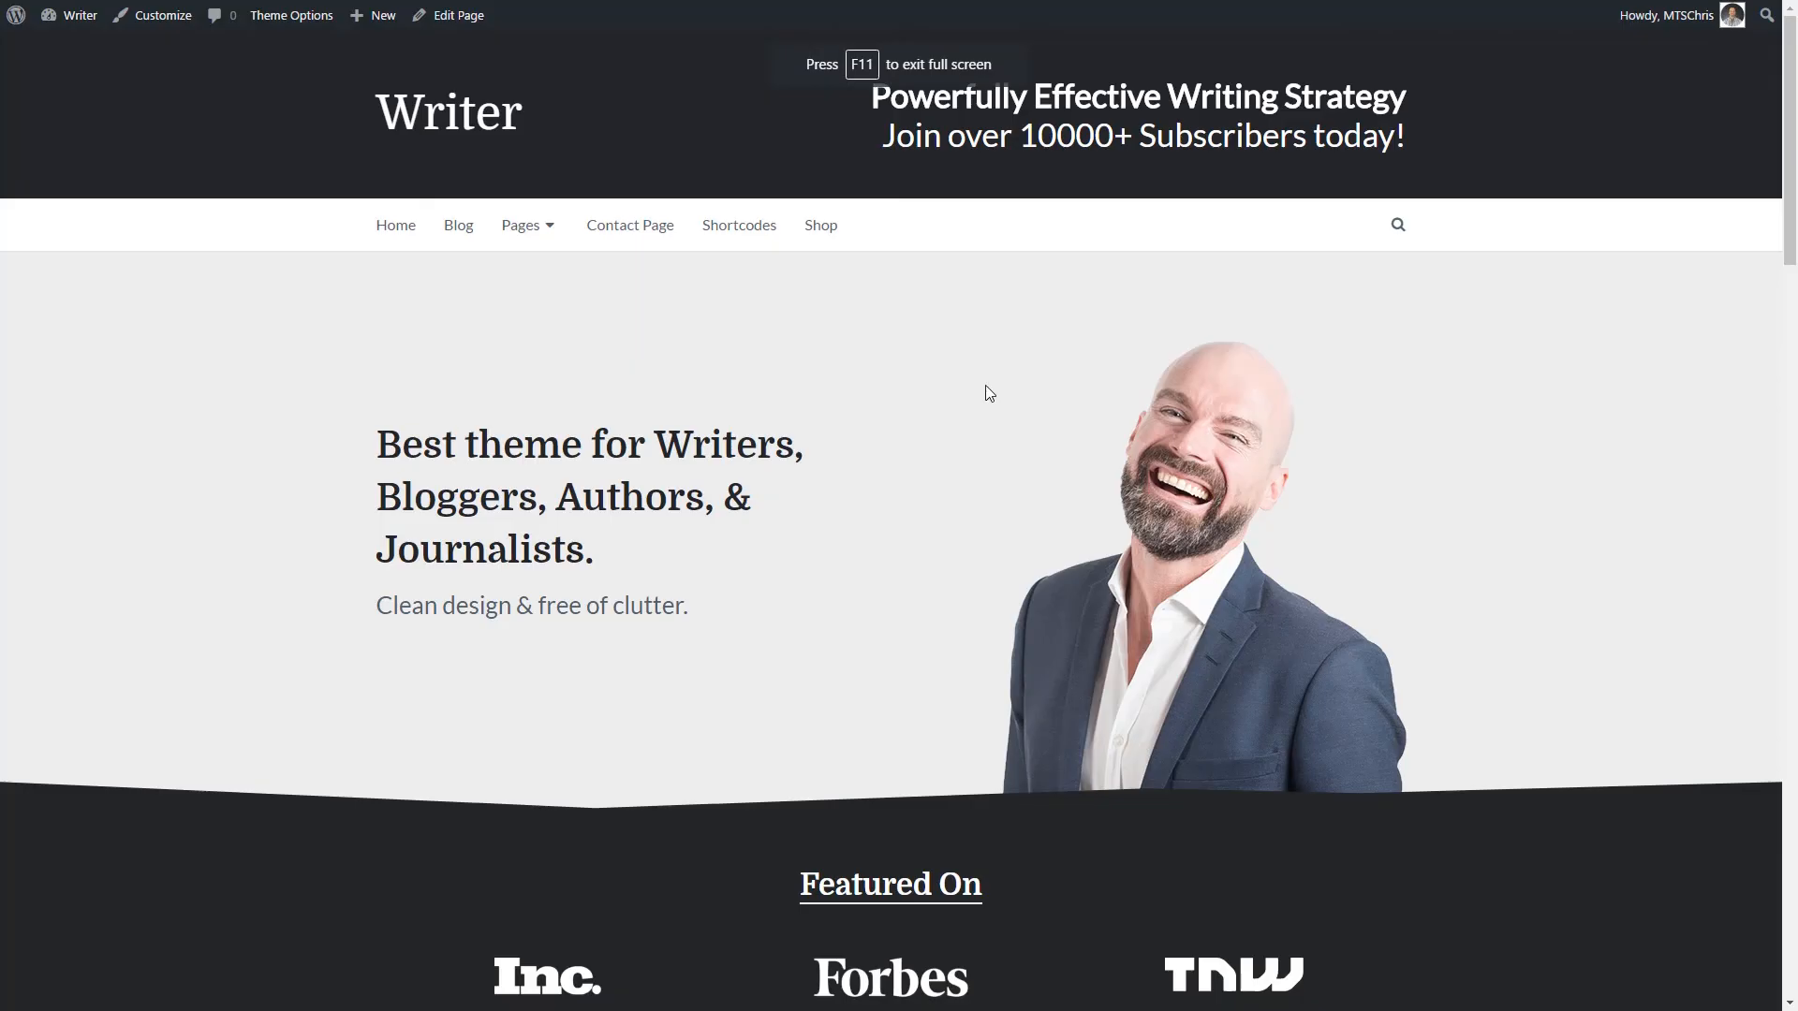
- Scroll down through the WordPress site's homepage to review the theme
{"action": "scroll", "scroll_direction": "down", "scroll_amount": 3}
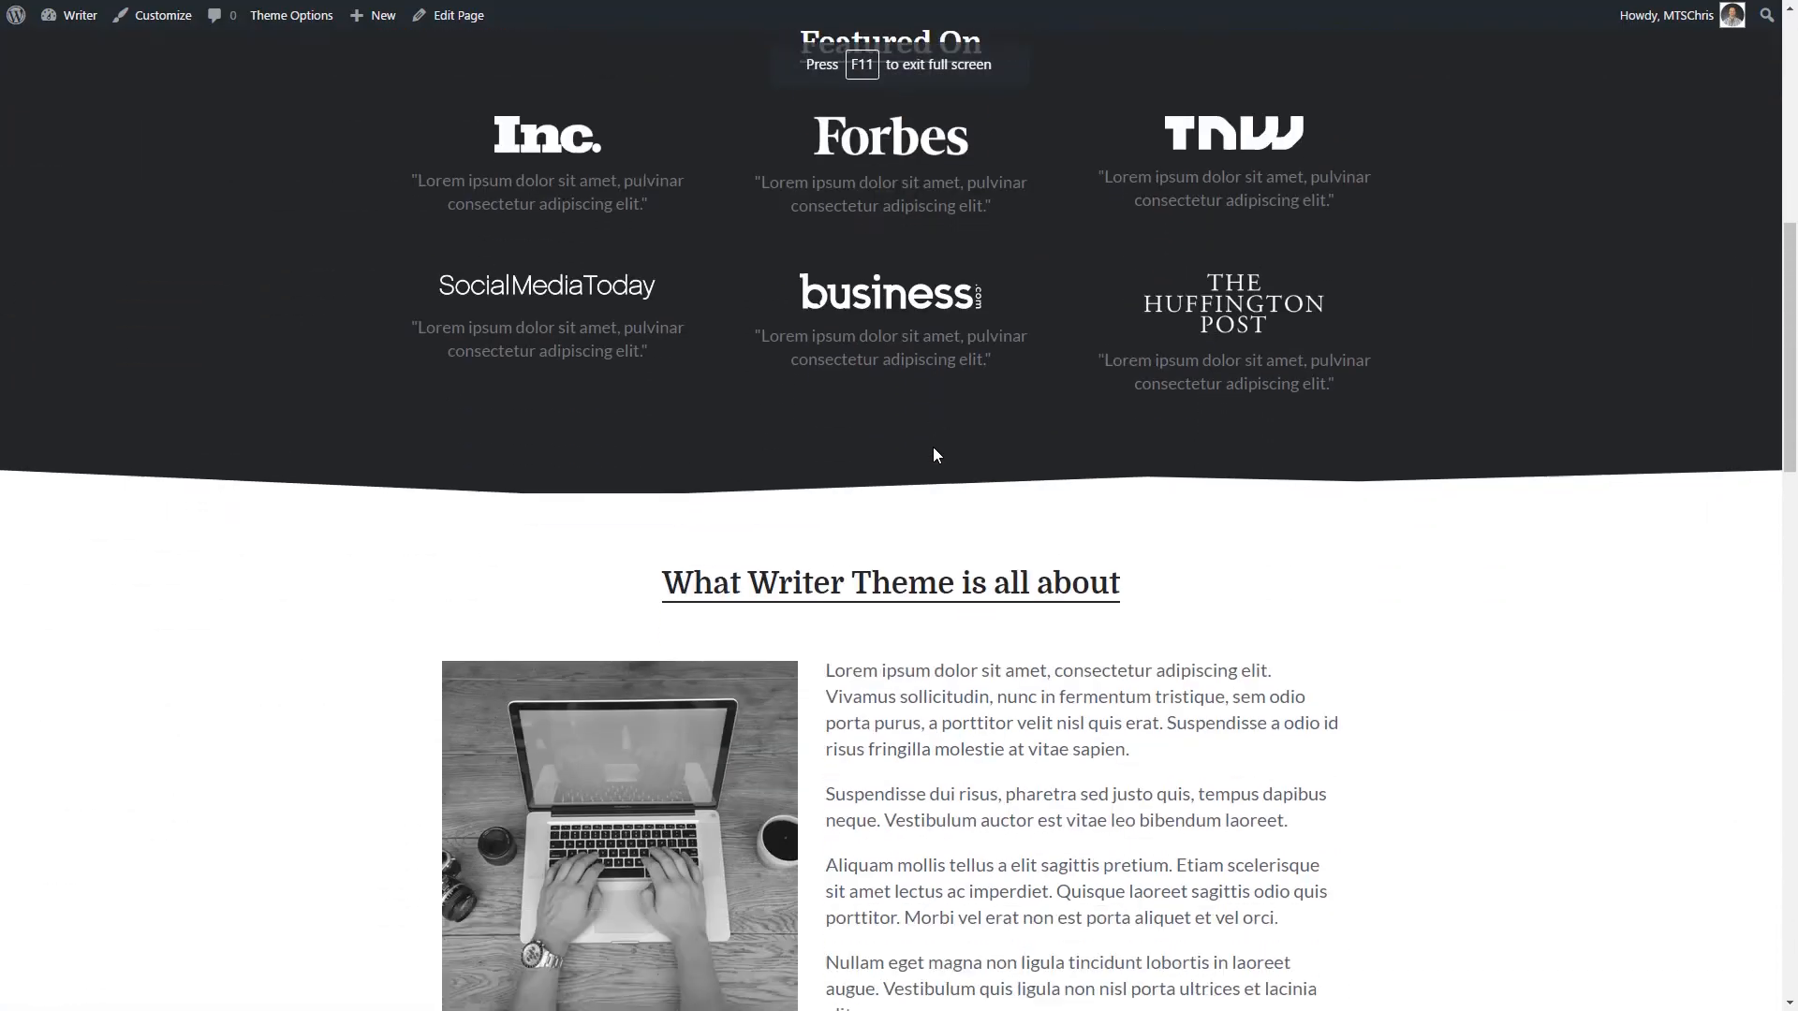
{"action": "scroll", "scroll_direction": "down", "scroll_amount": 3}
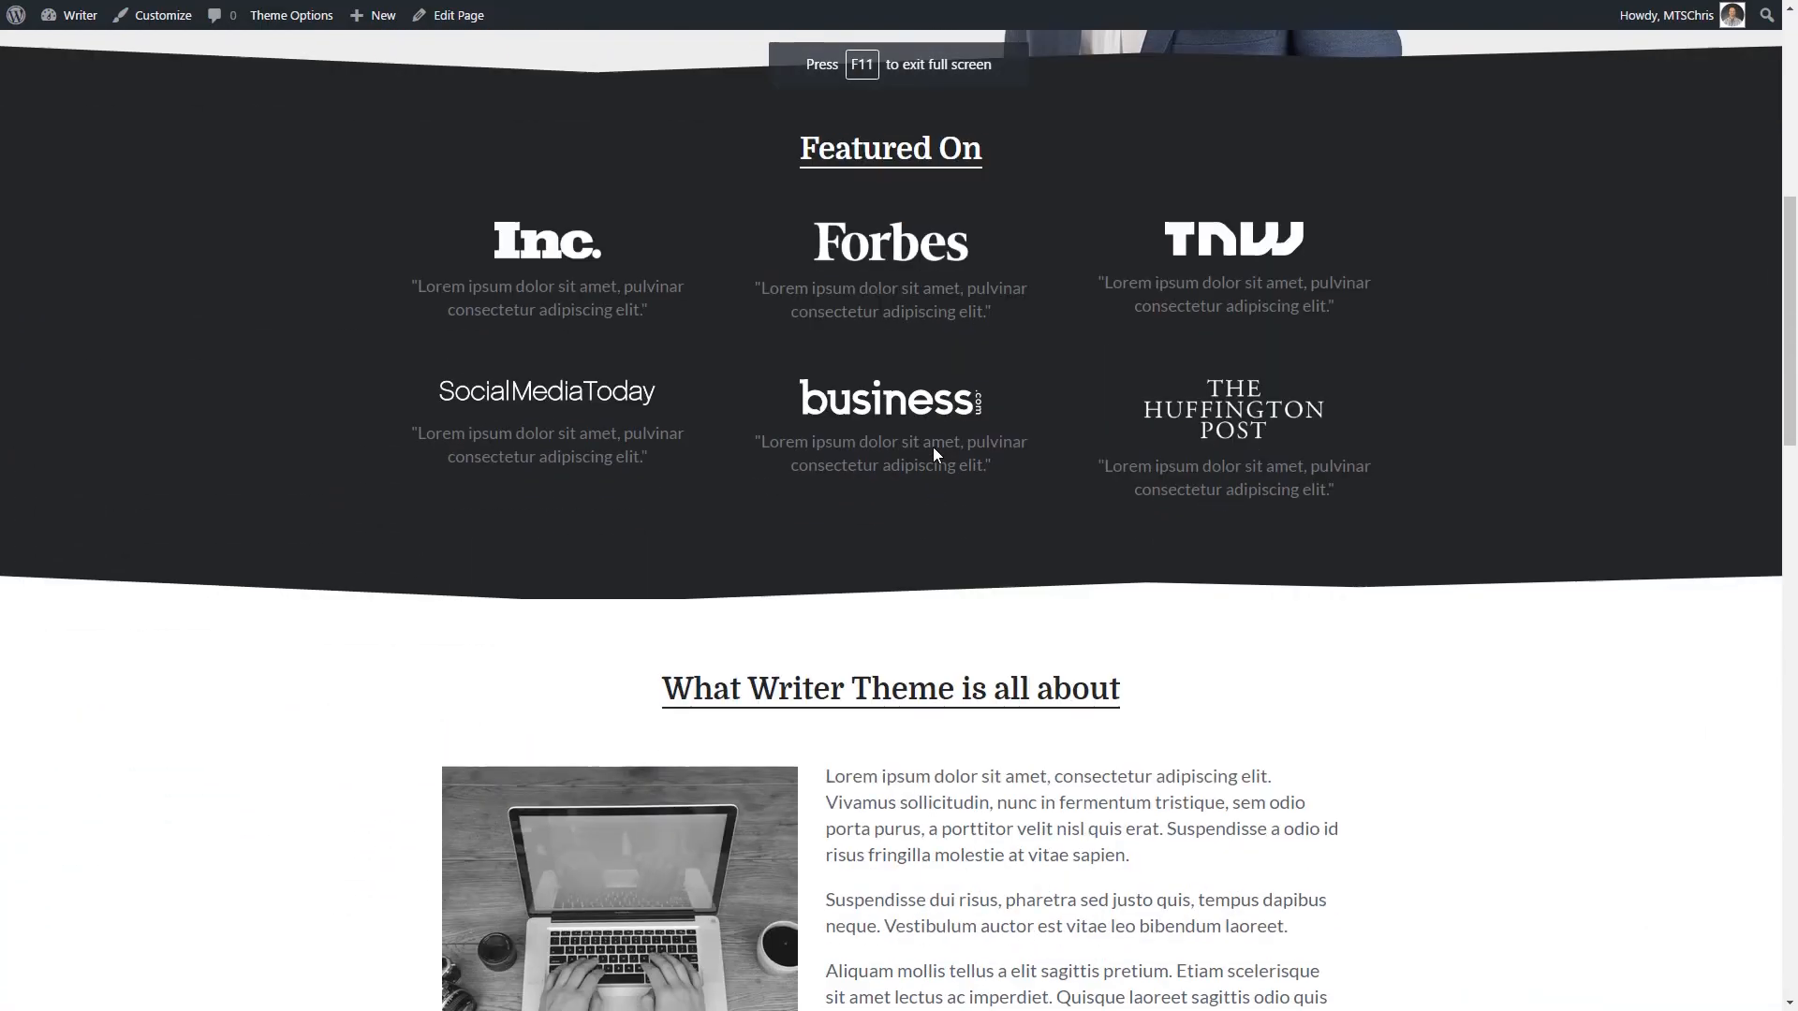
{"action": "scroll", "scroll_direction": "down", "scroll_amount": 3}
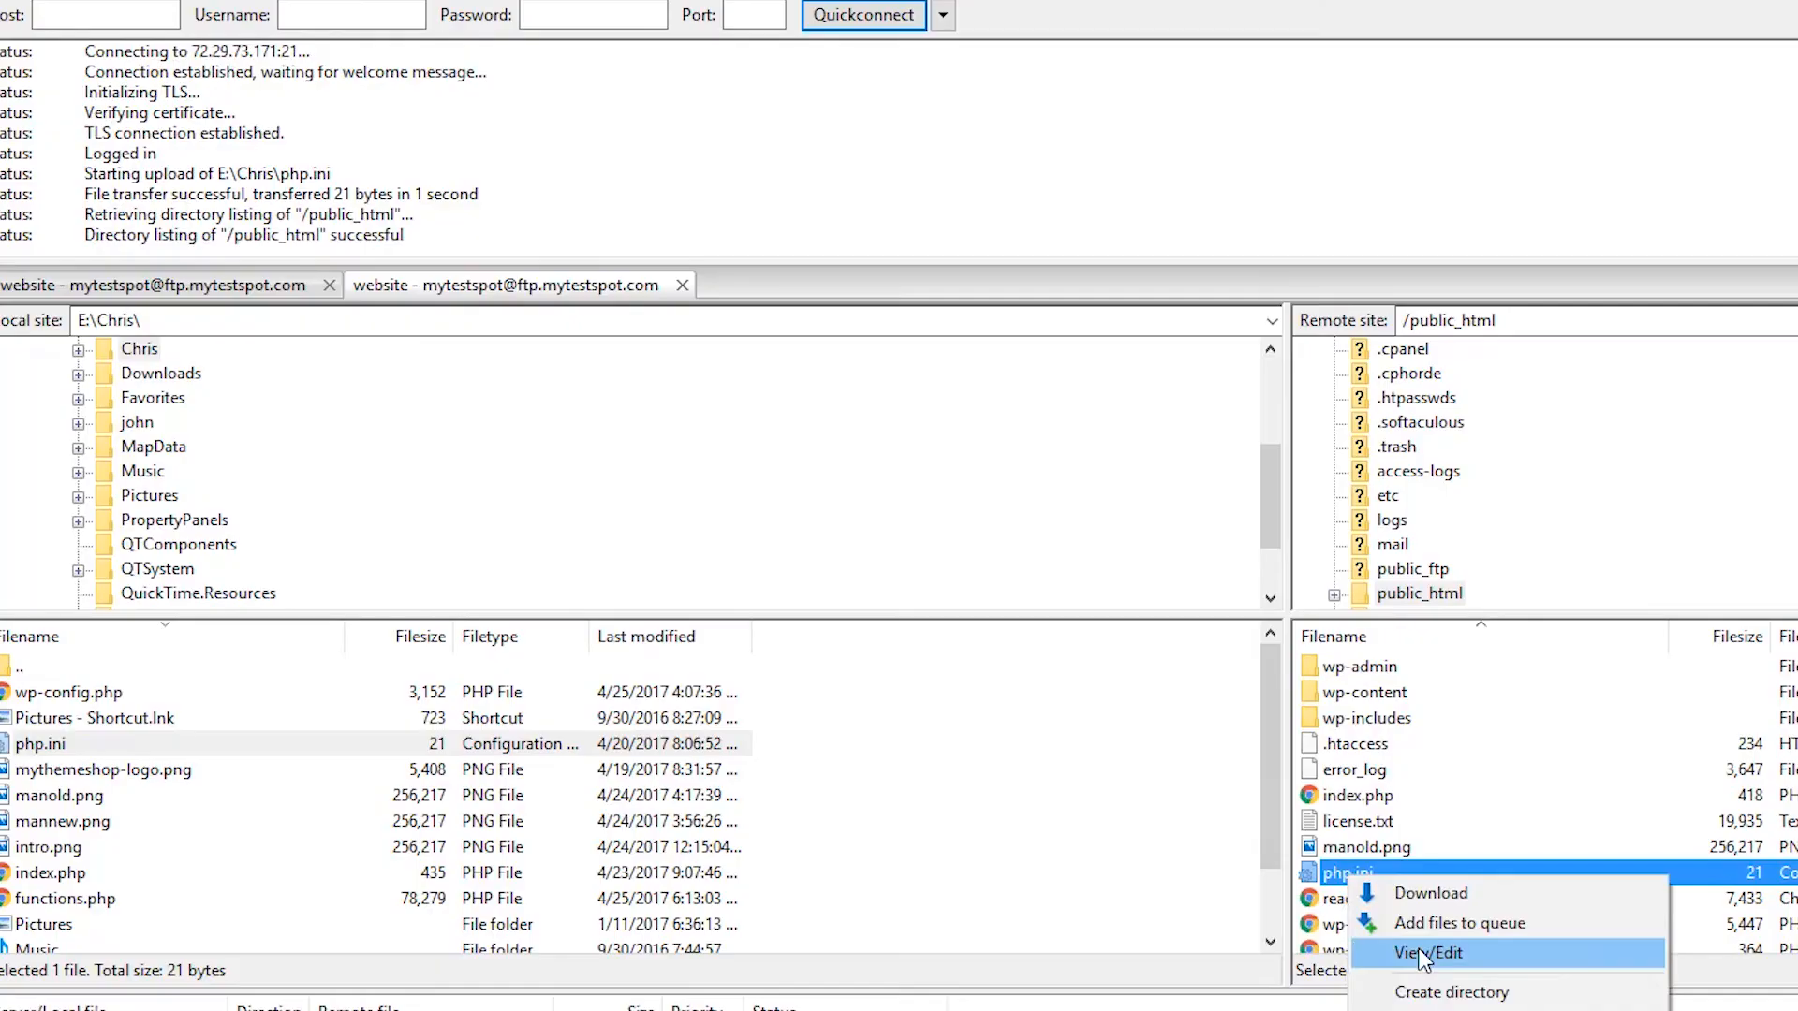
- Change memory_limit in the server's php.ini from 64M to 128M and save it
{"action": "left_click", "coordinate": [1427, 953]}
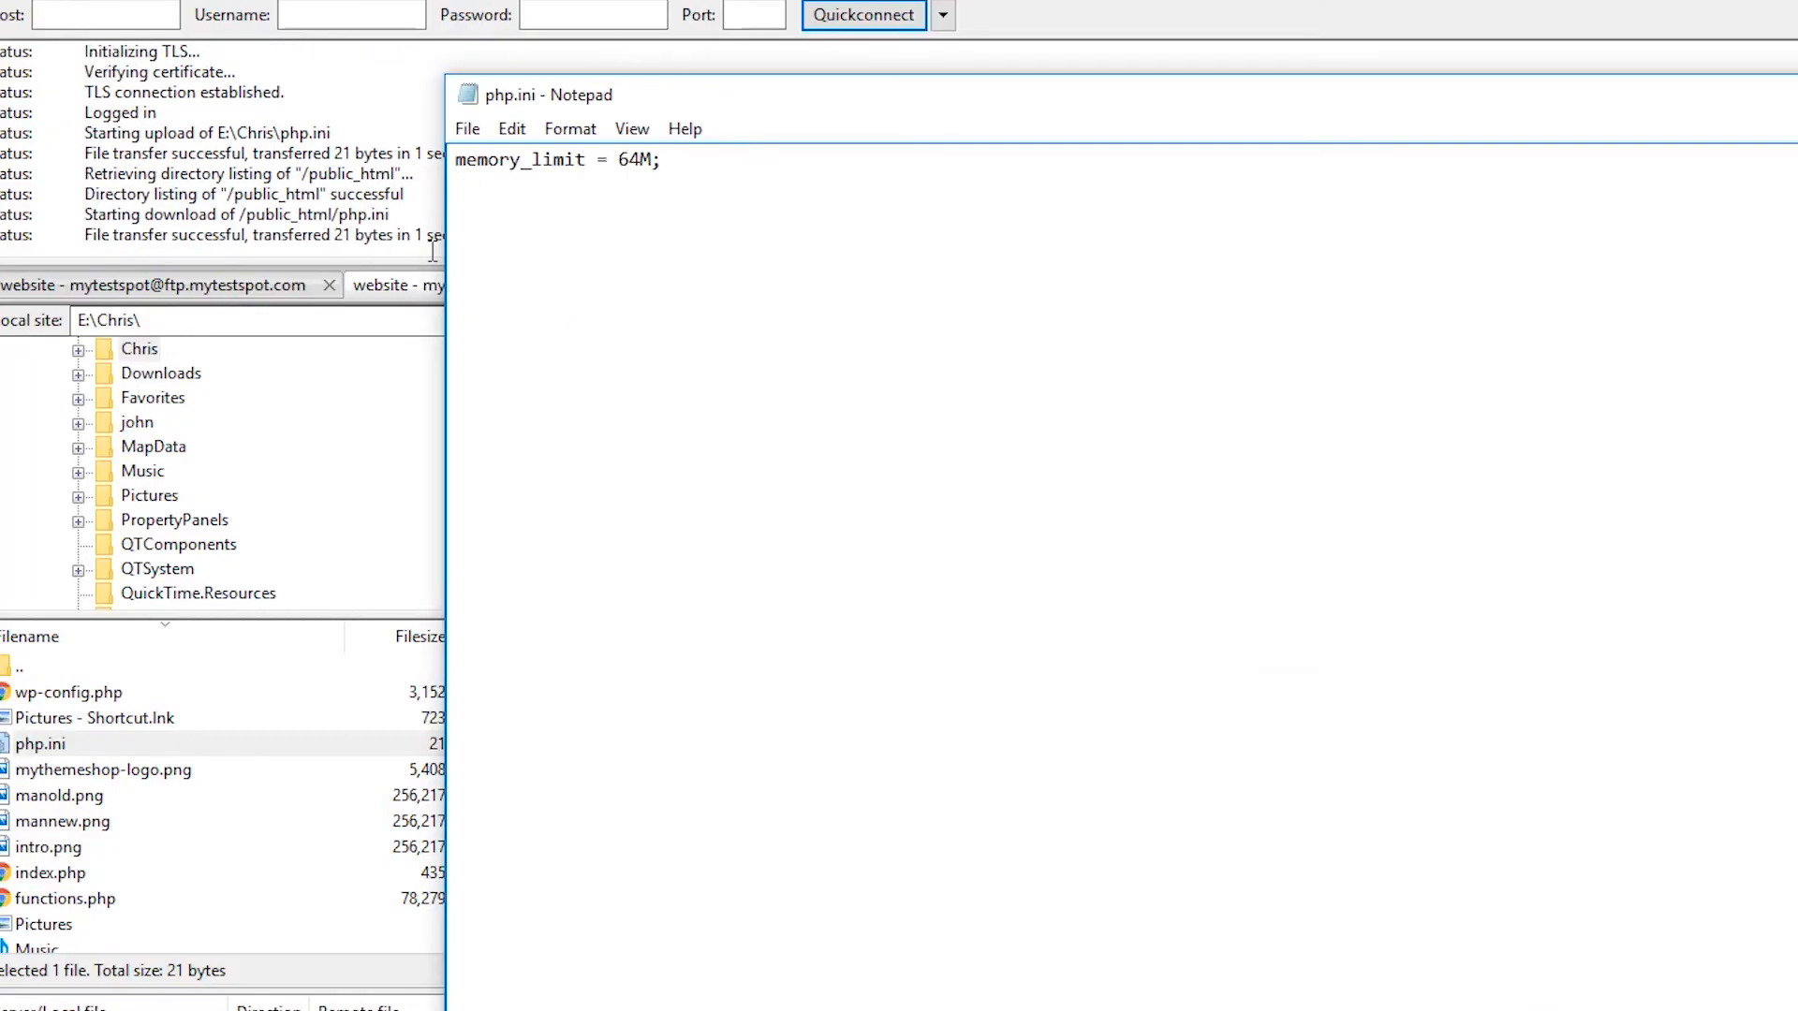
{"action": "mouse_move", "coordinate": [657, 184]}
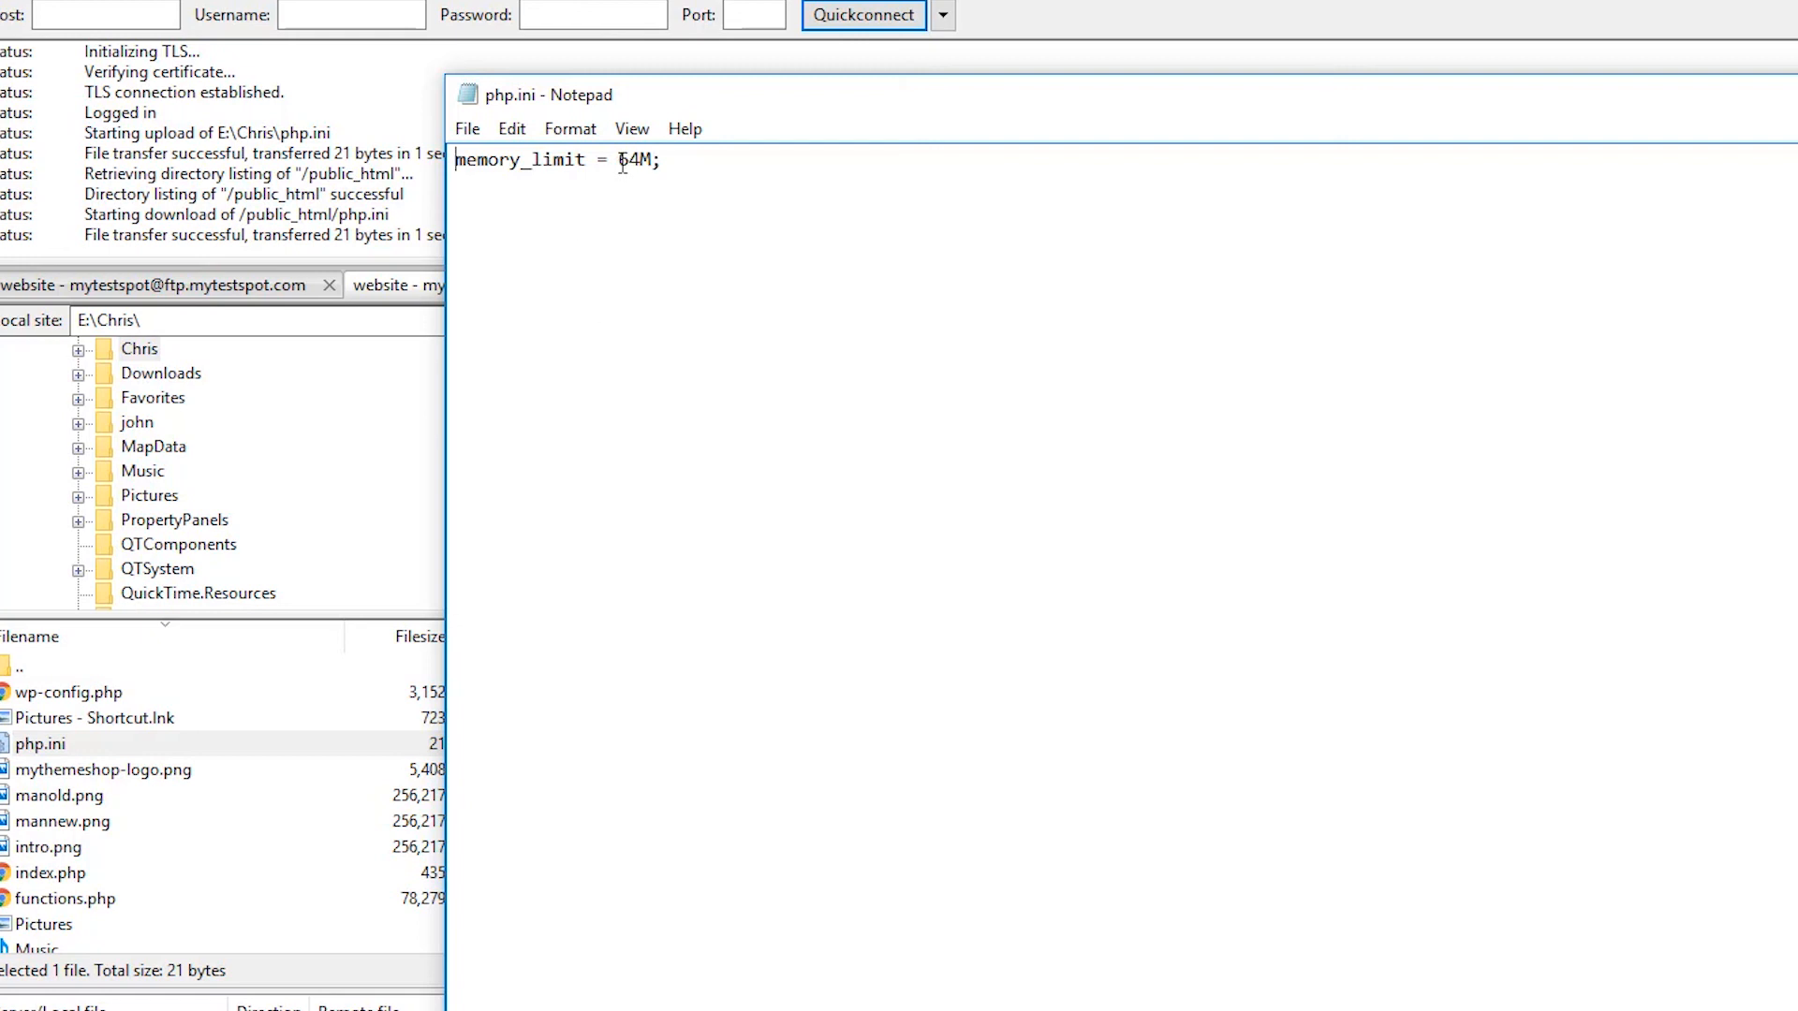
{"action": "double_click", "coordinate": [625, 160]}
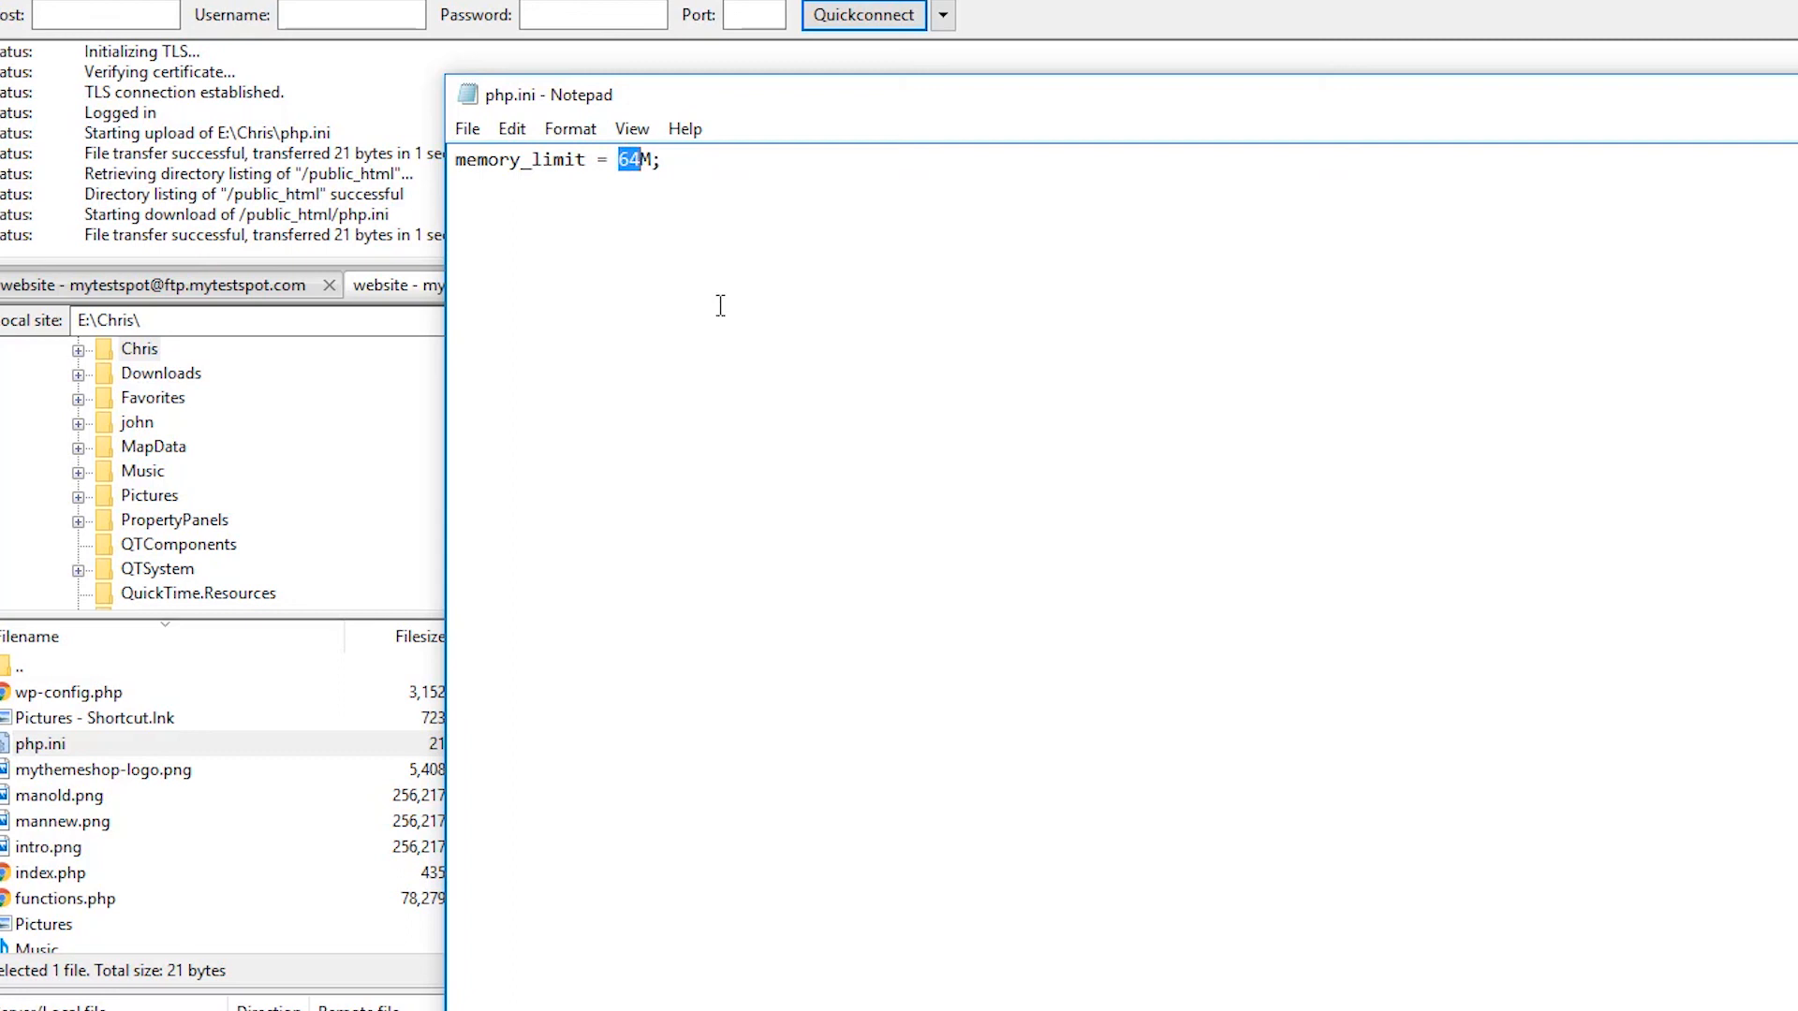
{"action": "type", "text": "128"}
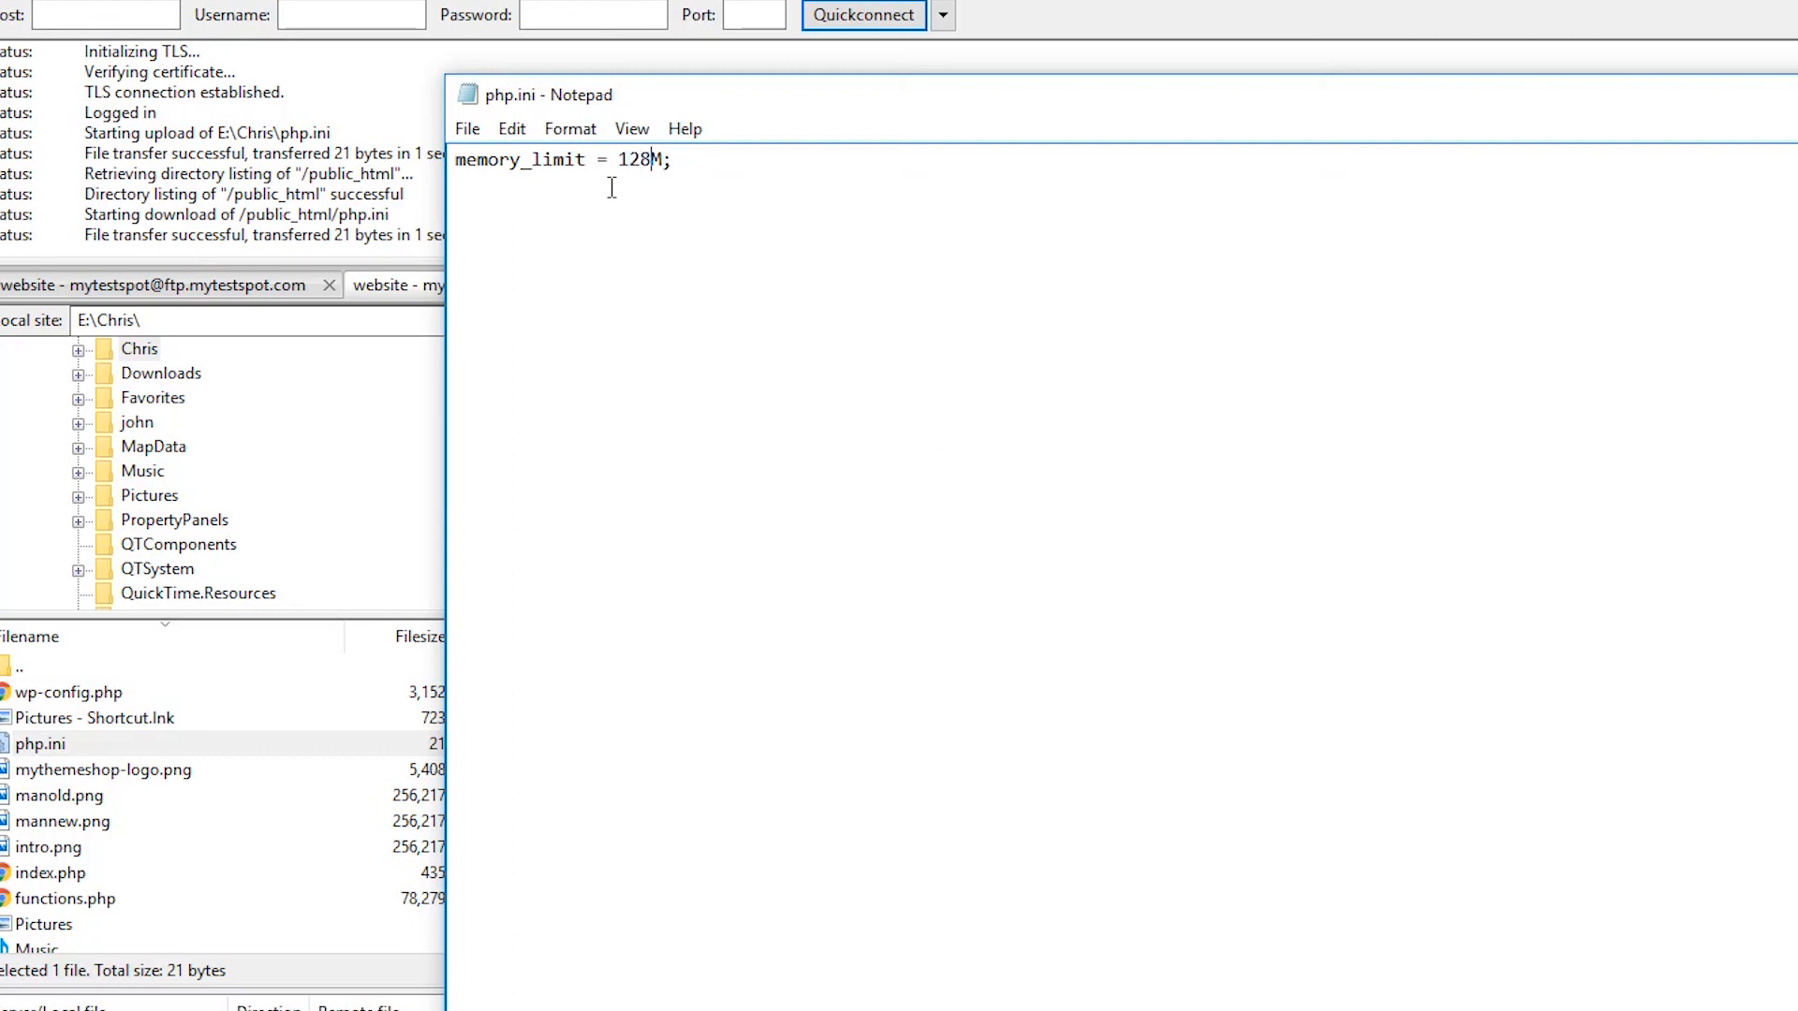
{"action": "left_click", "coordinate": [467, 128]}
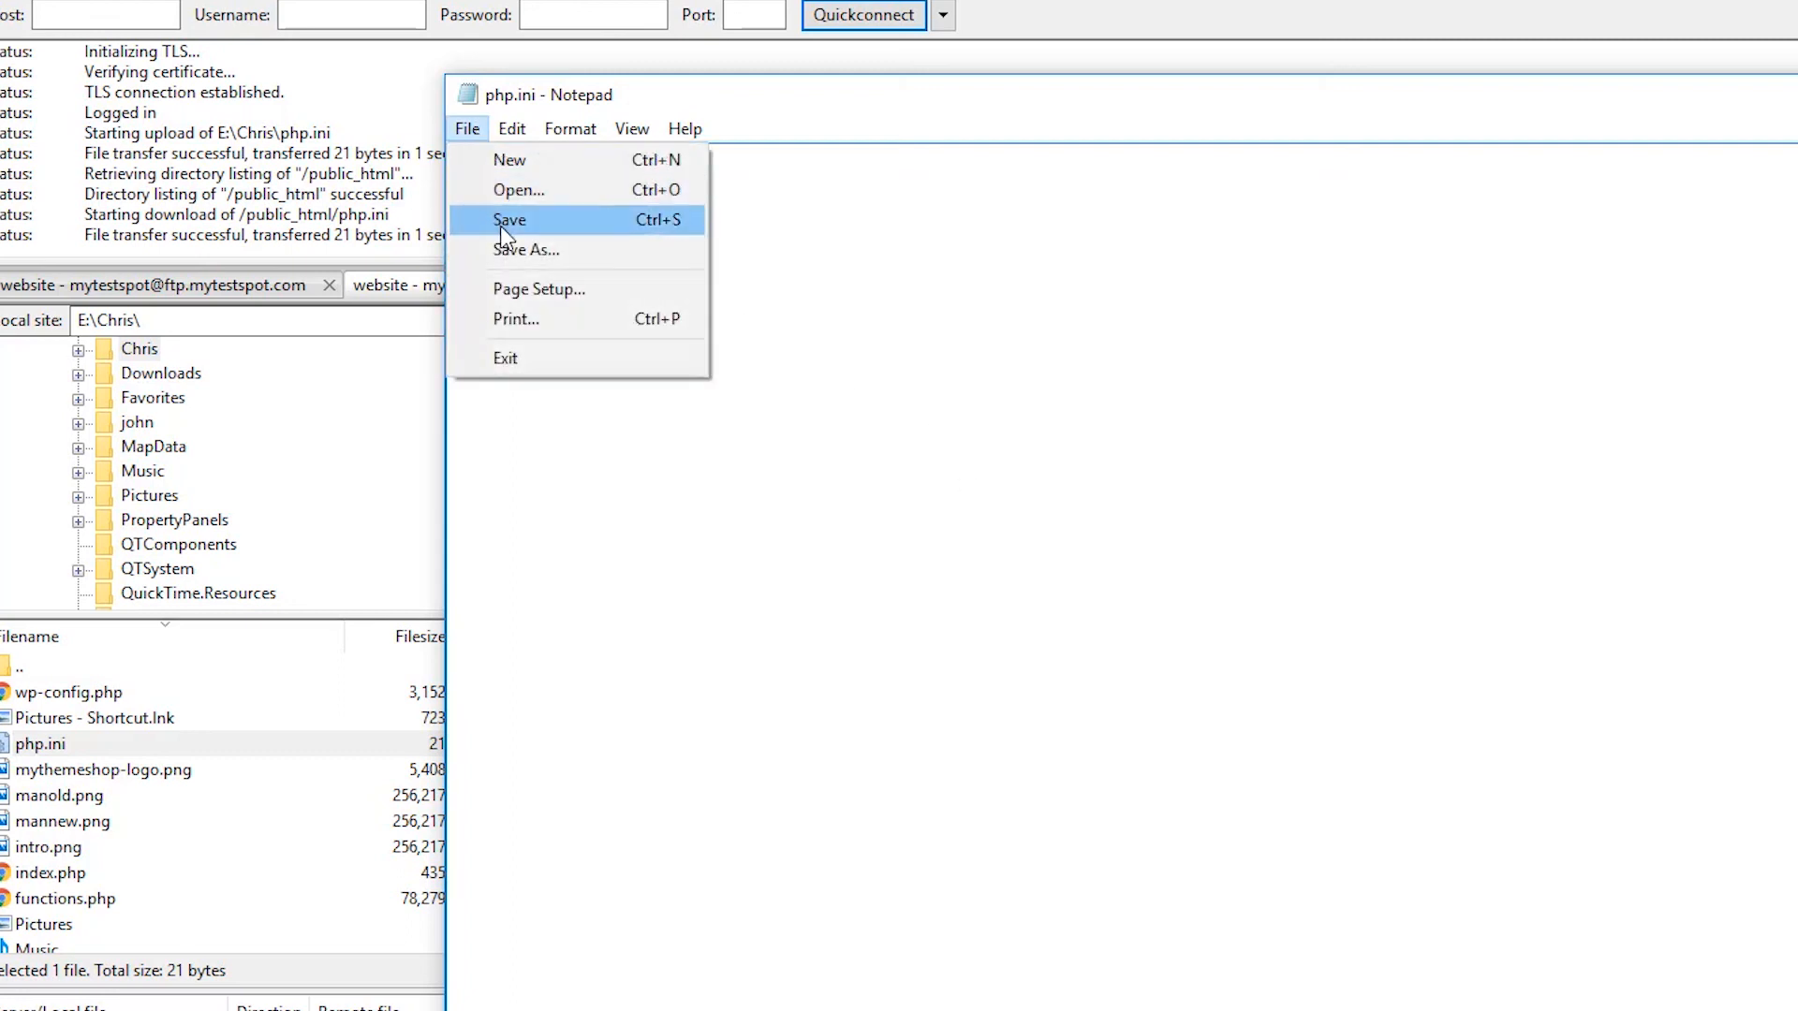
{"action": "left_click", "coordinate": [510, 219]}
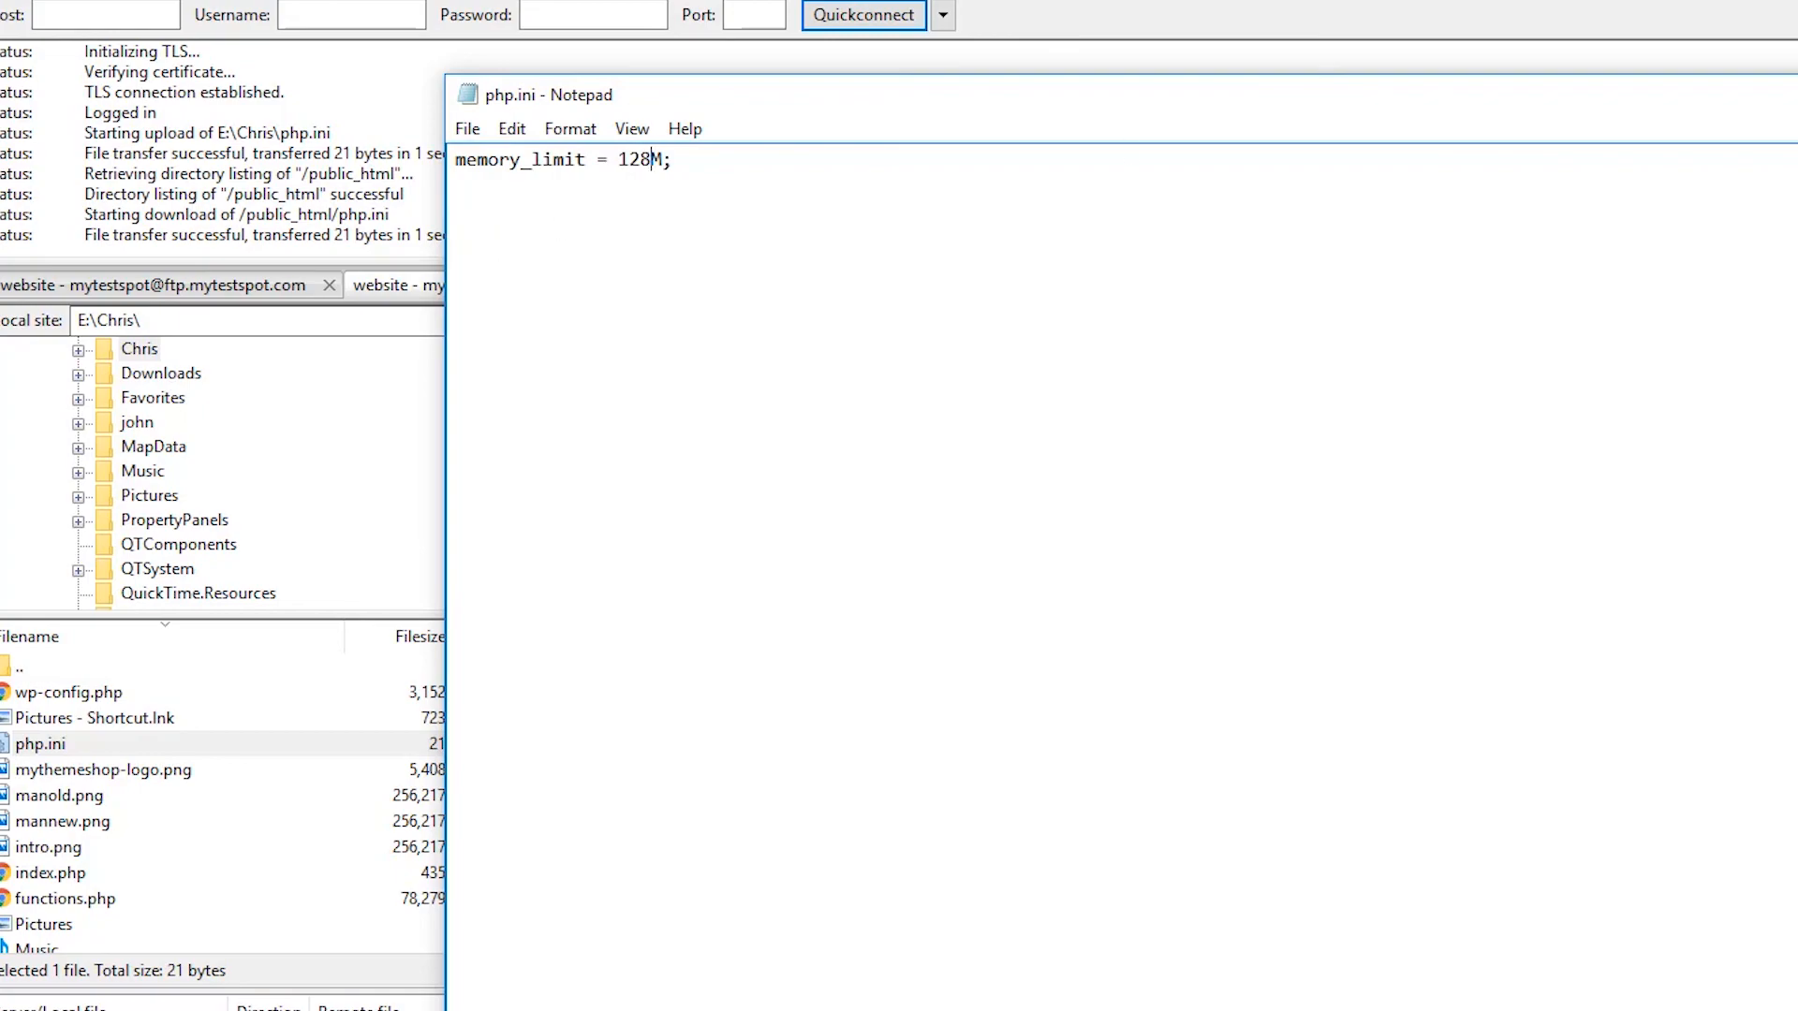
- Return to the website and scroll the page to check it
{"action": "key", "text": "f11"}
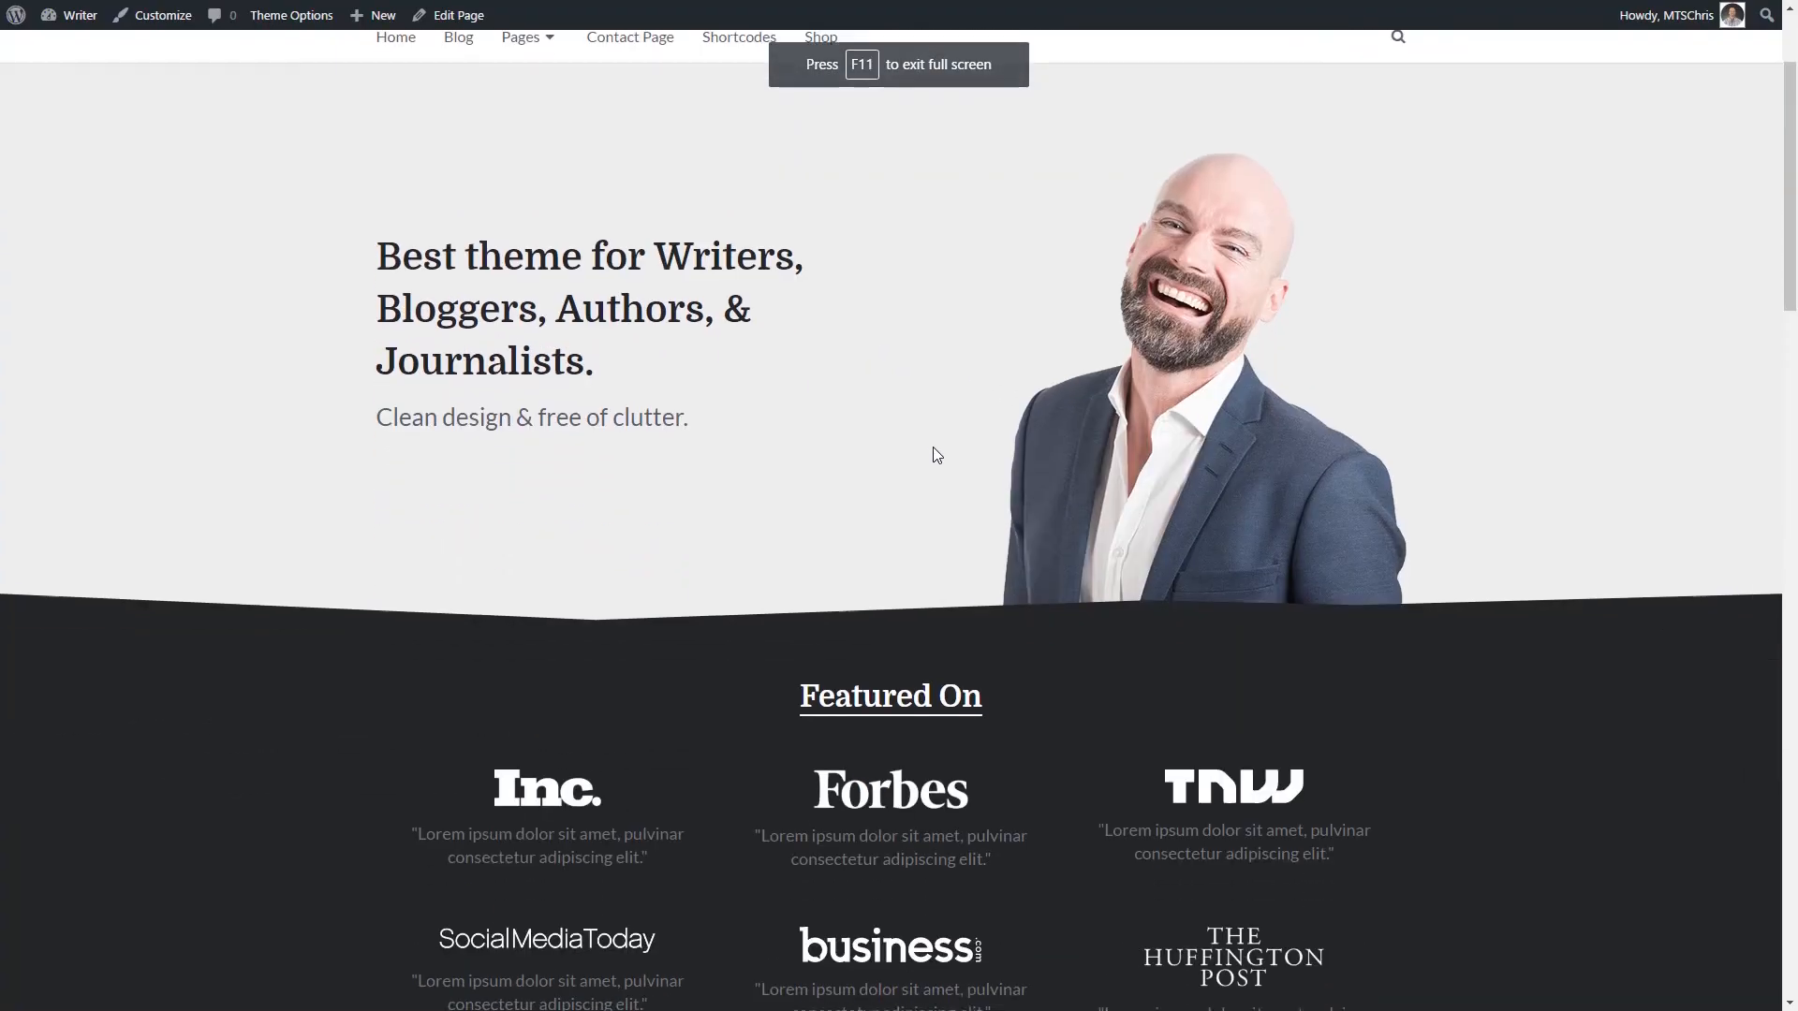
{"action": "scroll", "scroll_direction": "down", "scroll_amount": 3}
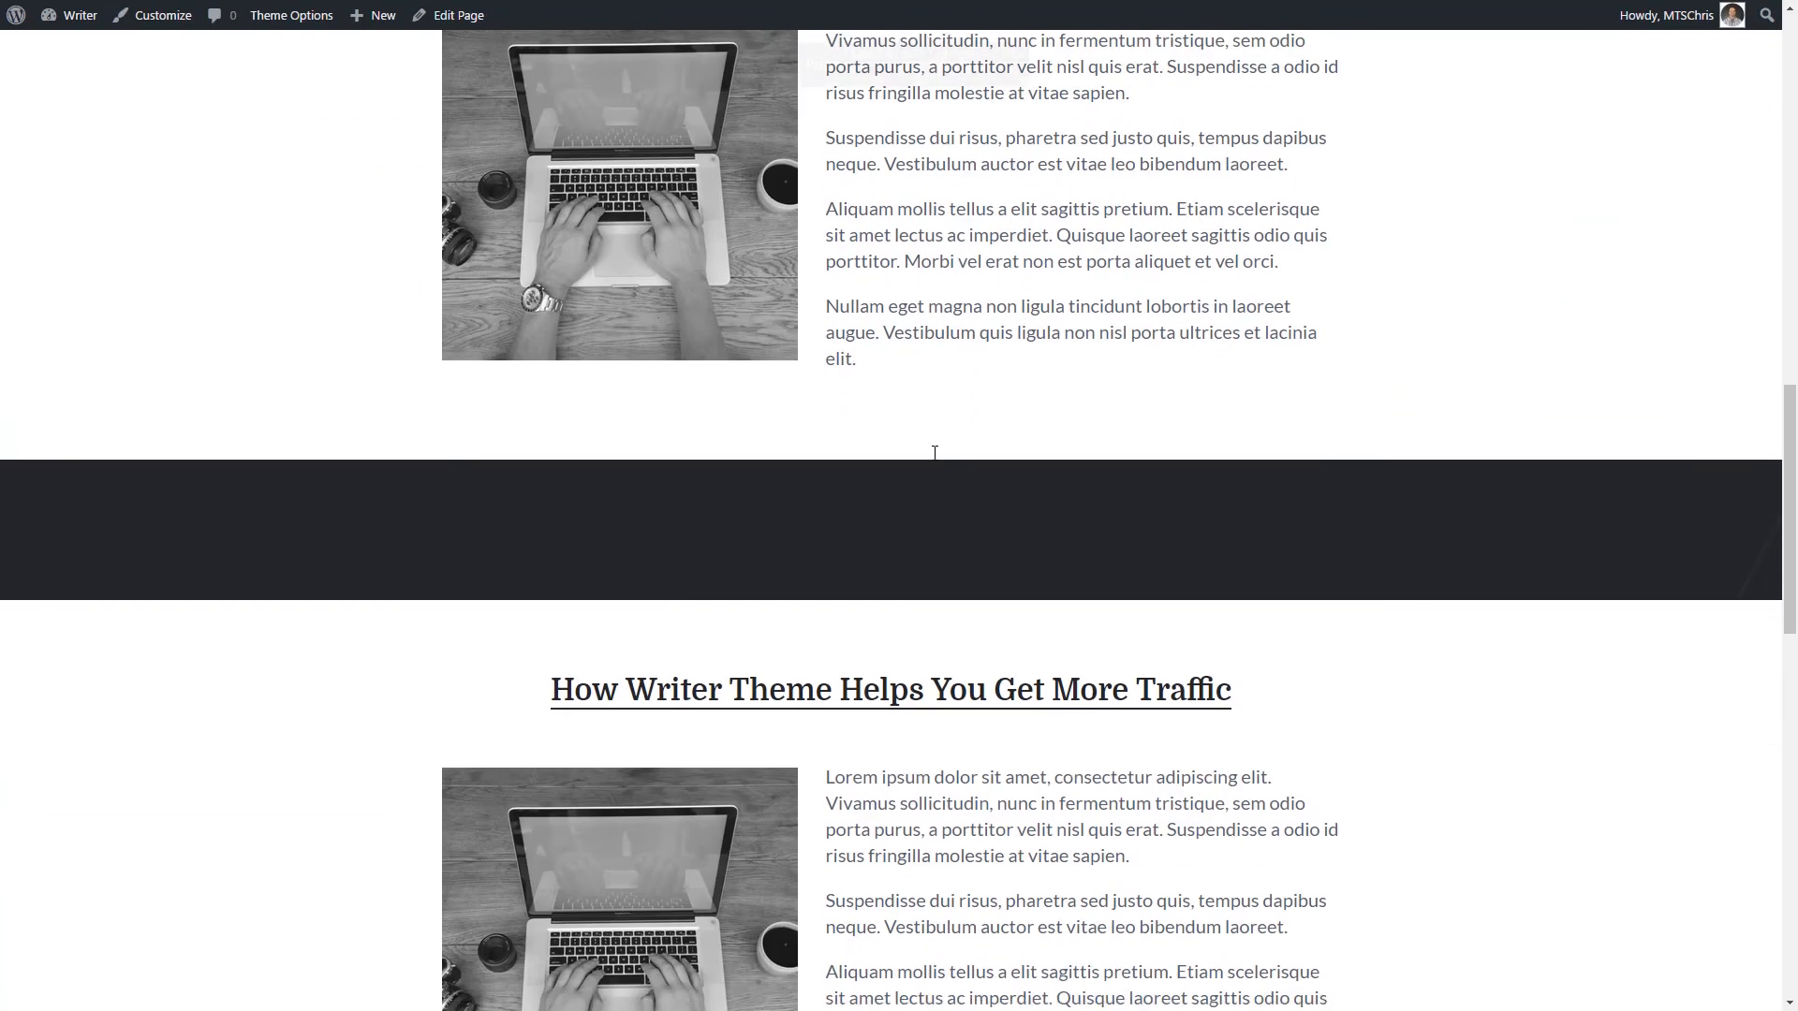
{"action": "scroll", "scroll_direction": "up", "scroll_amount": 3}
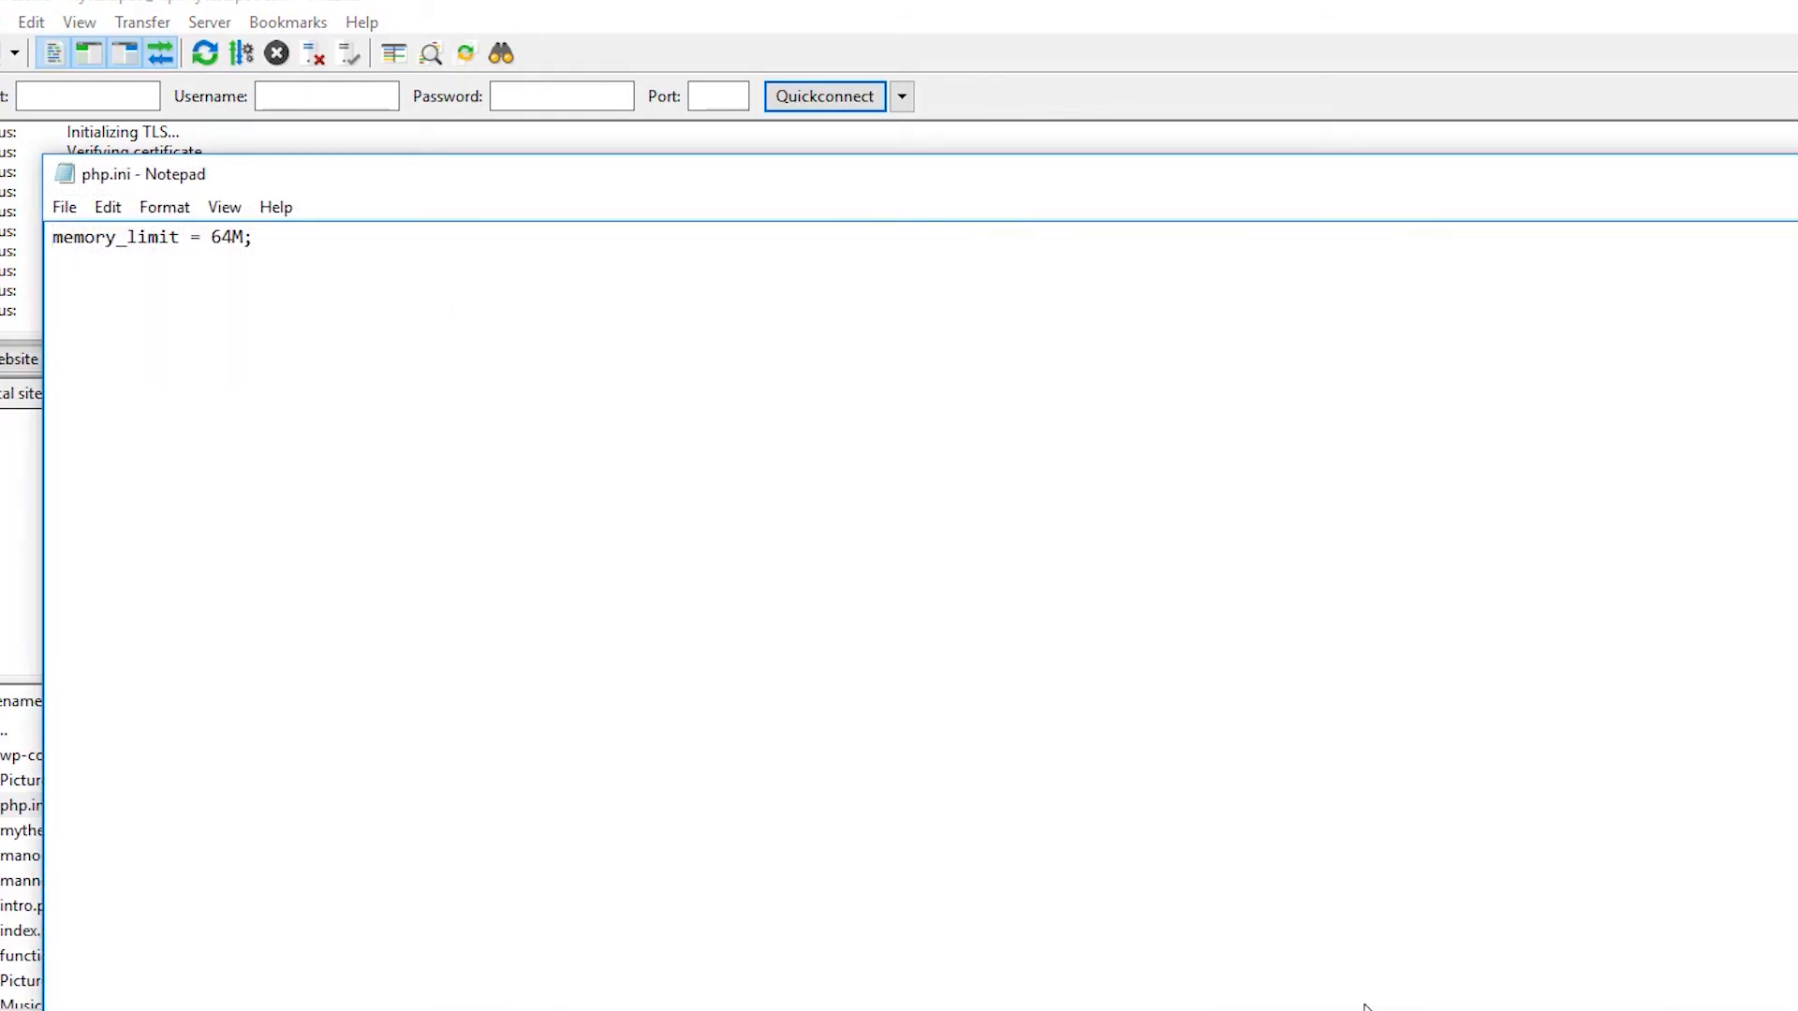
{"action": "left_click", "coordinate": [255, 236]}
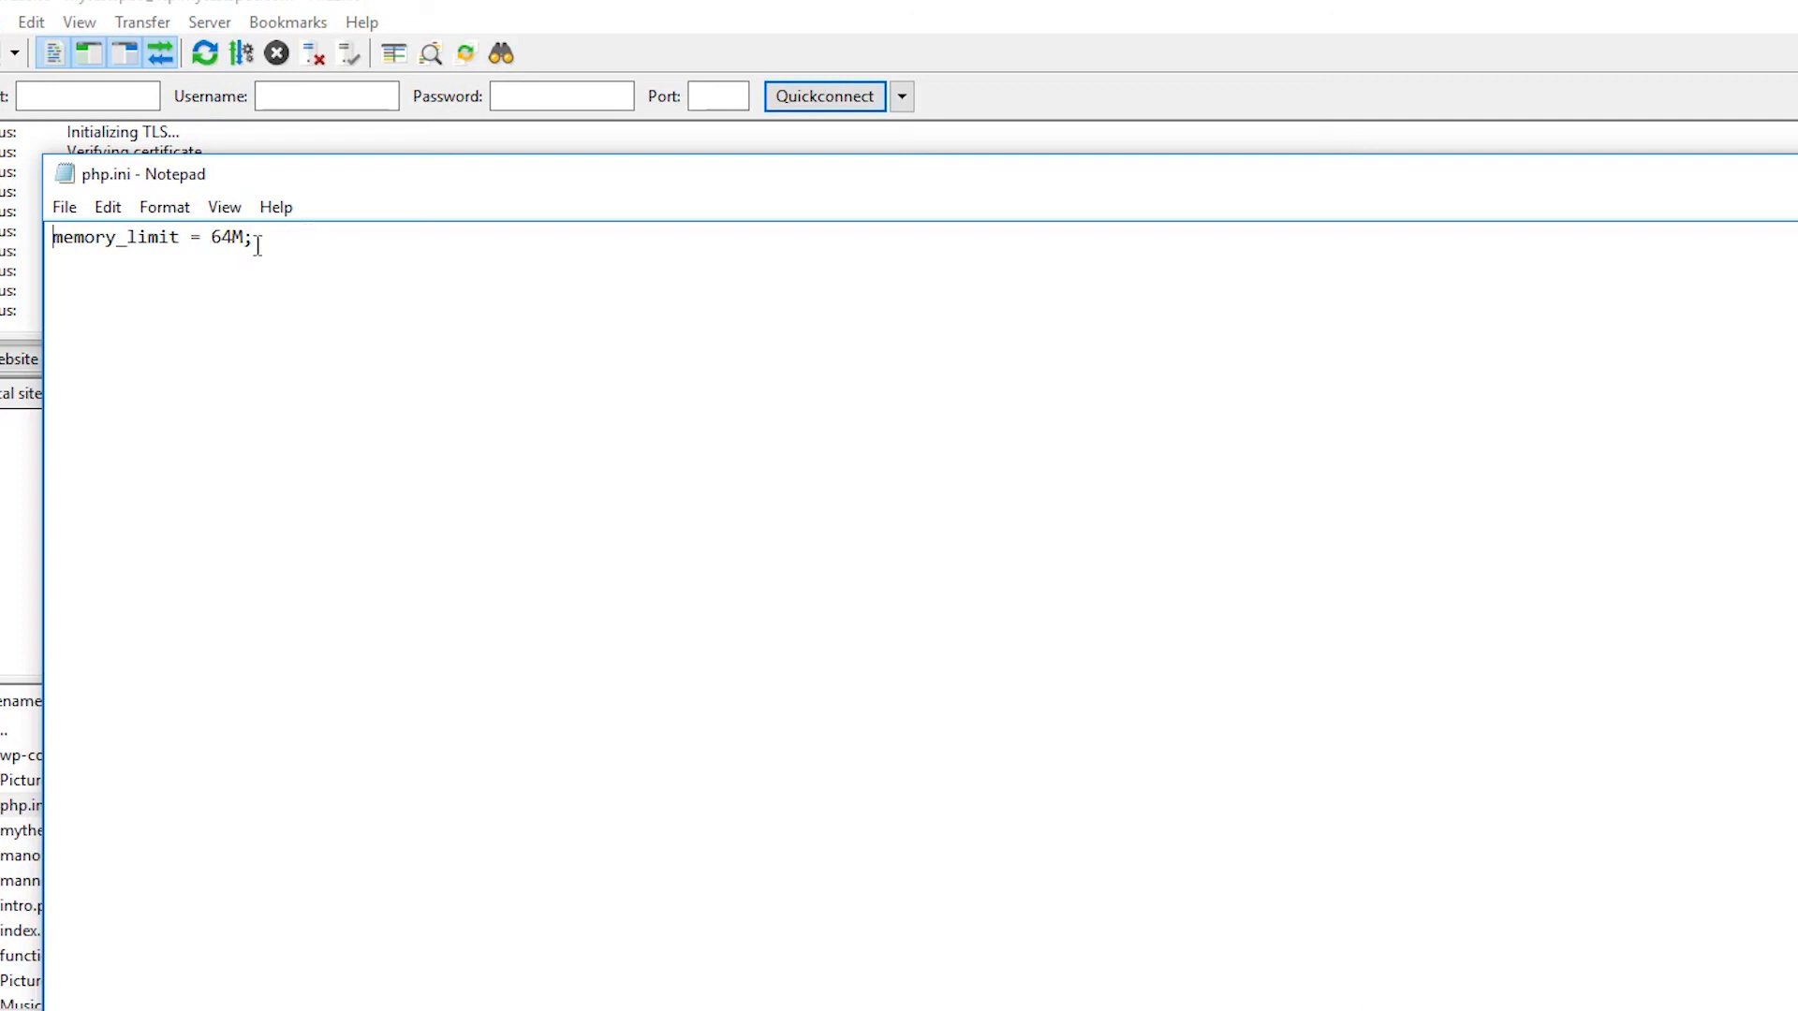
{"action": "mouse_move", "coordinate": [360, 259]}
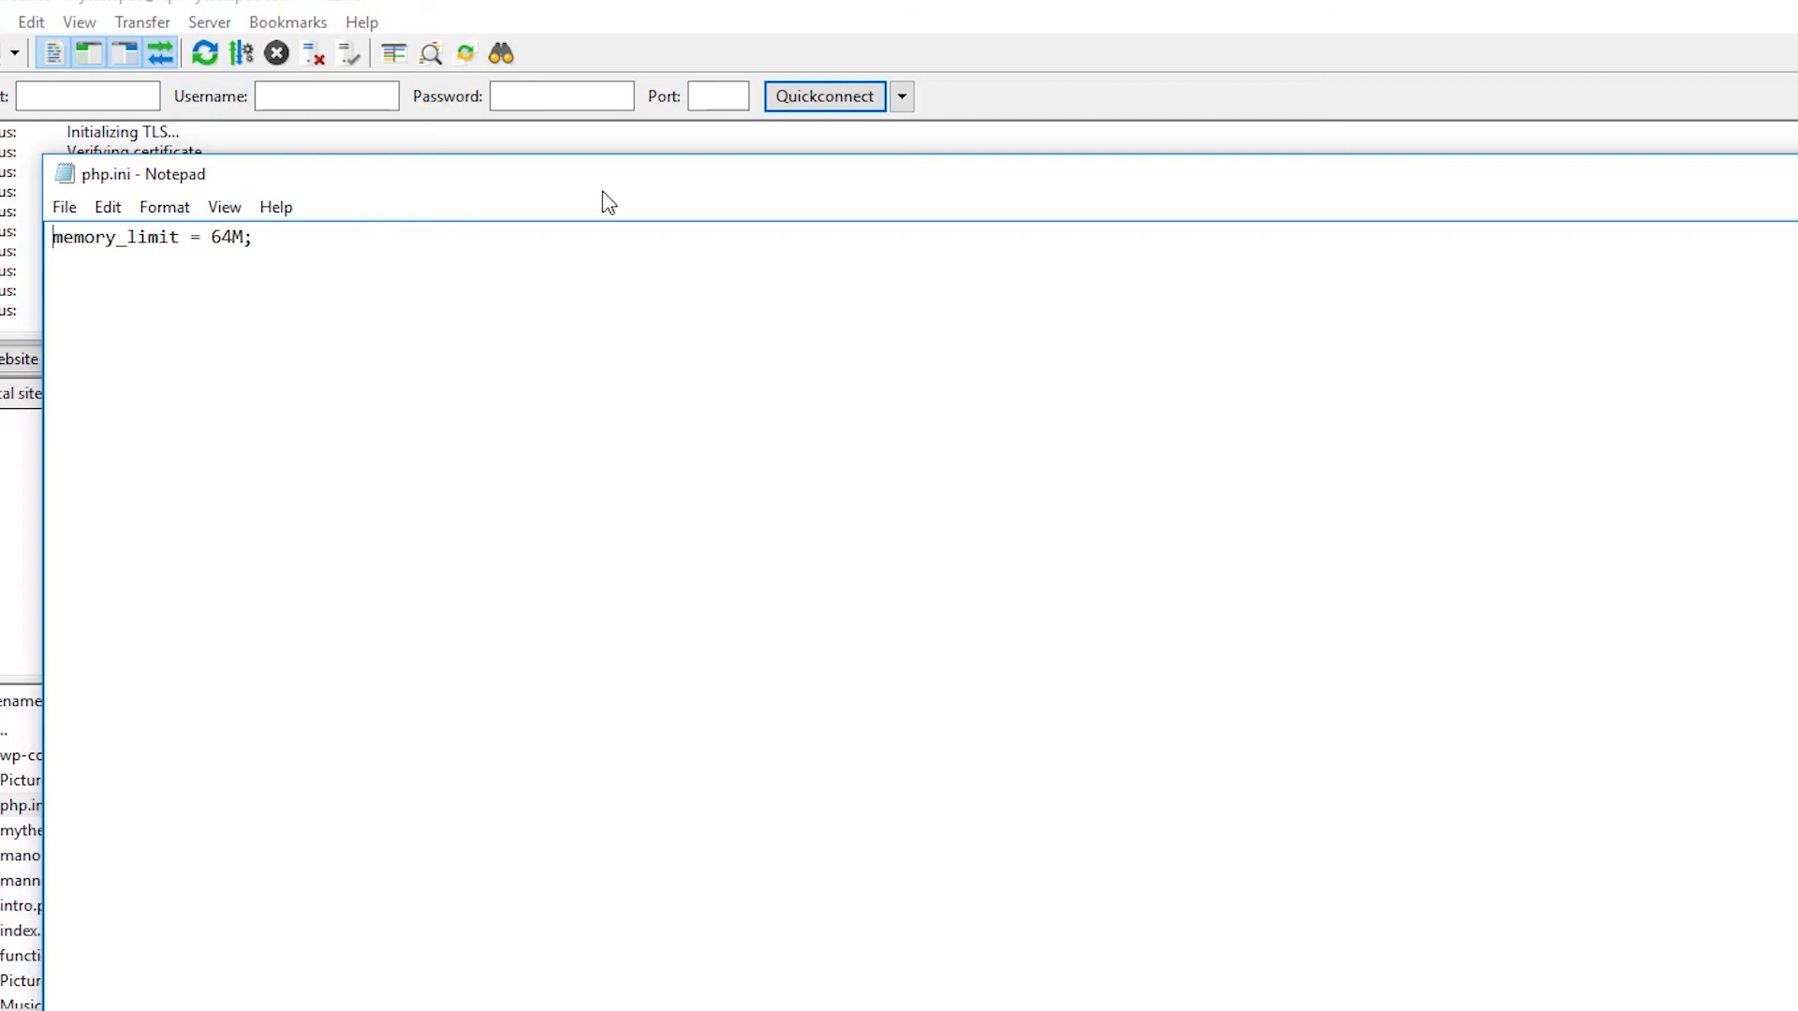
- Rename the remote wp-content plugins folder to plugins_old
{"action": "right_click", "coordinate": [971, 577]}
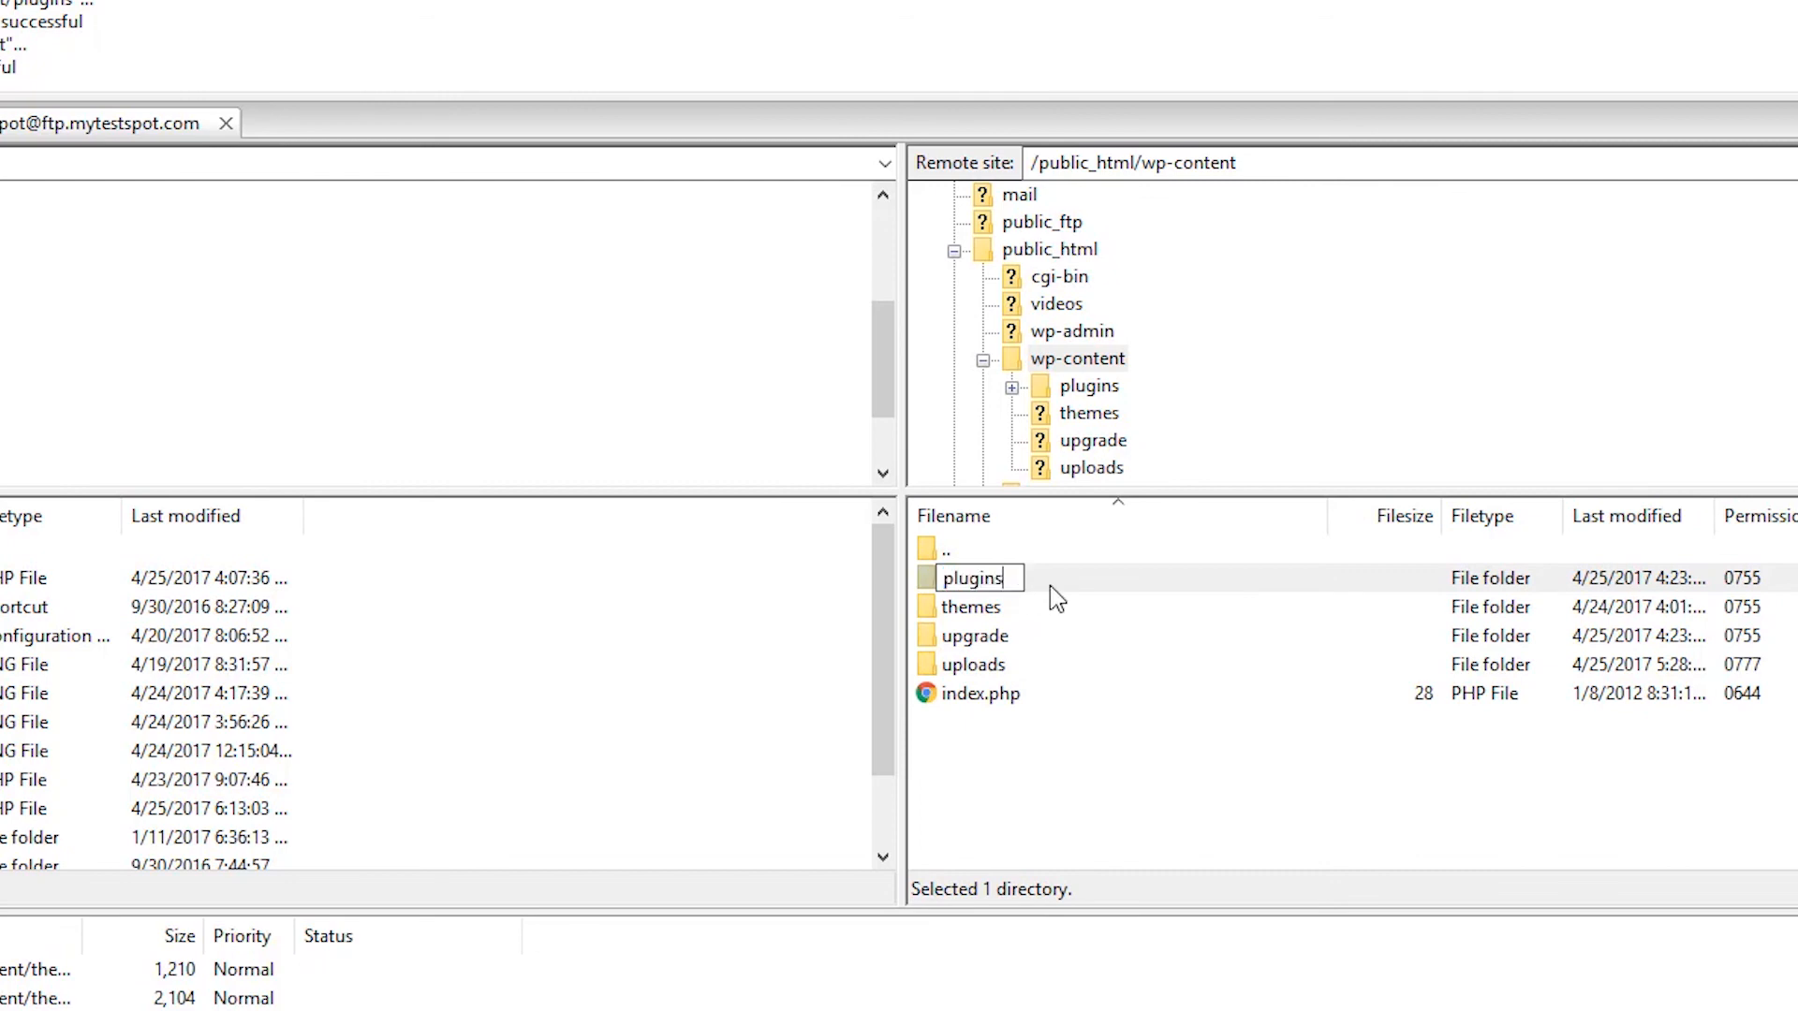
{"action": "type", "text": "_old"}
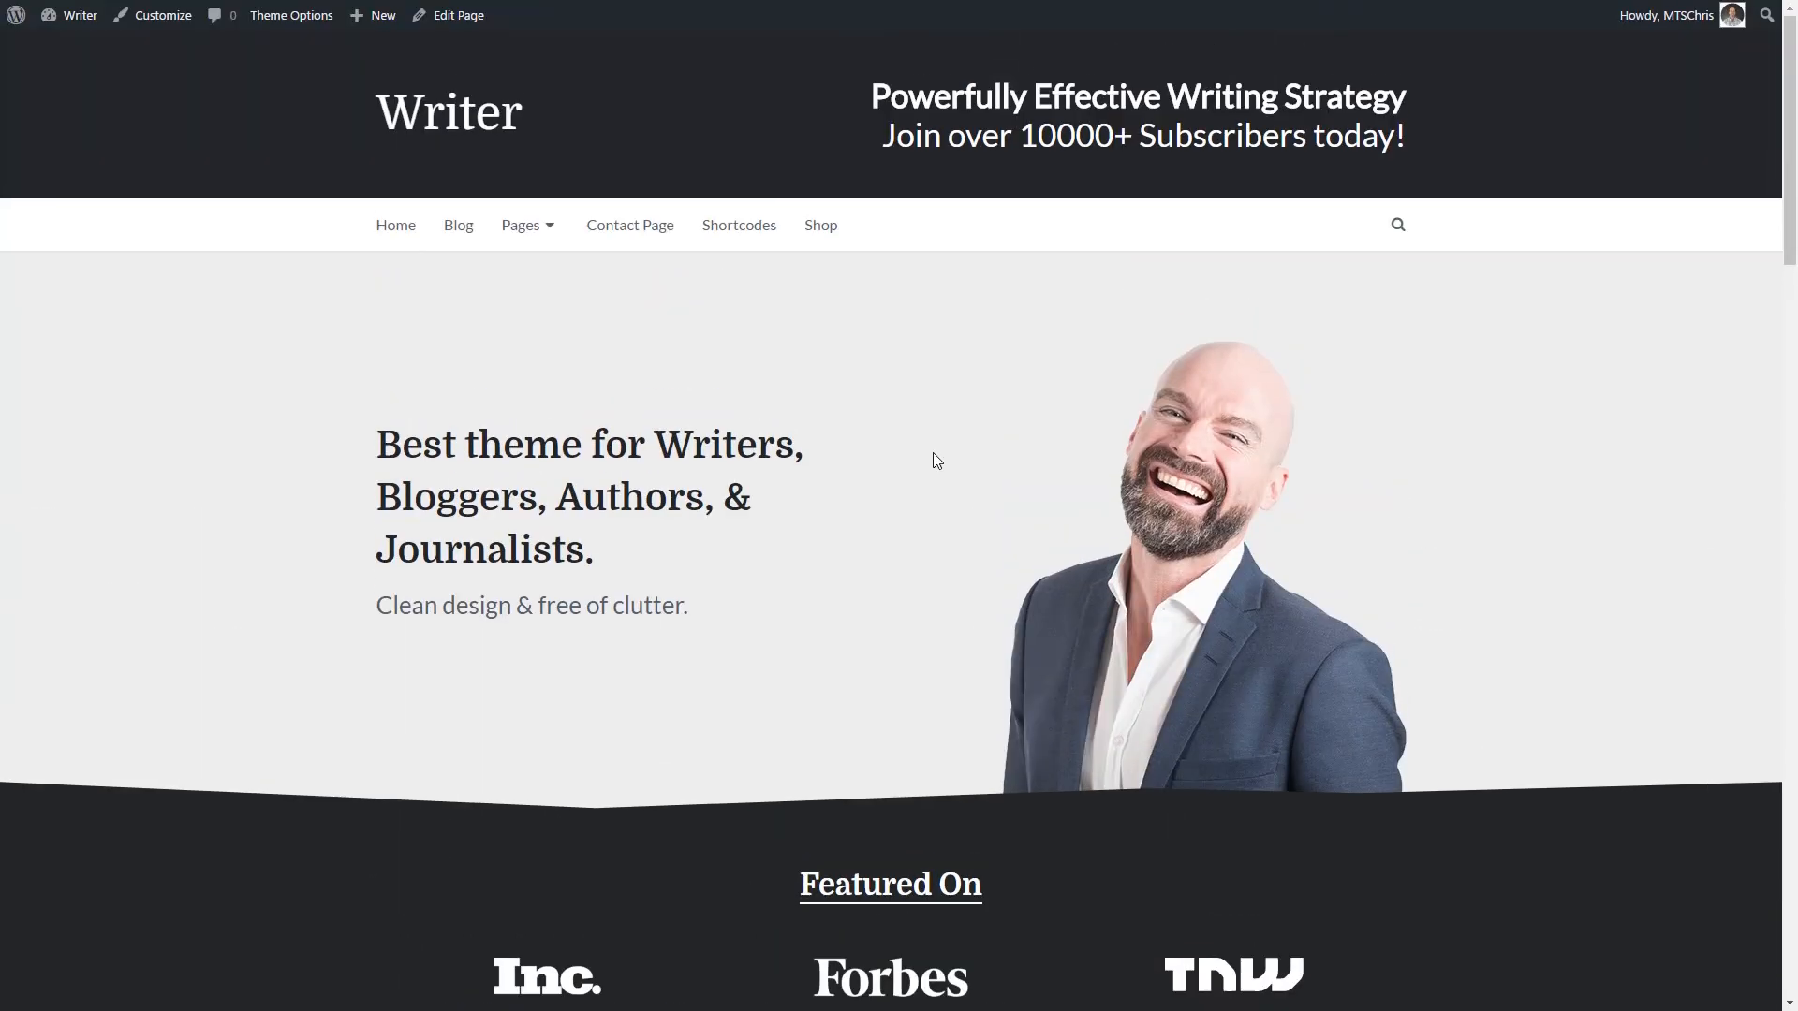
- Open Installed Plugins to verify all six plugins show as inactive
{"action": "left_click", "coordinate": [81, 15]}
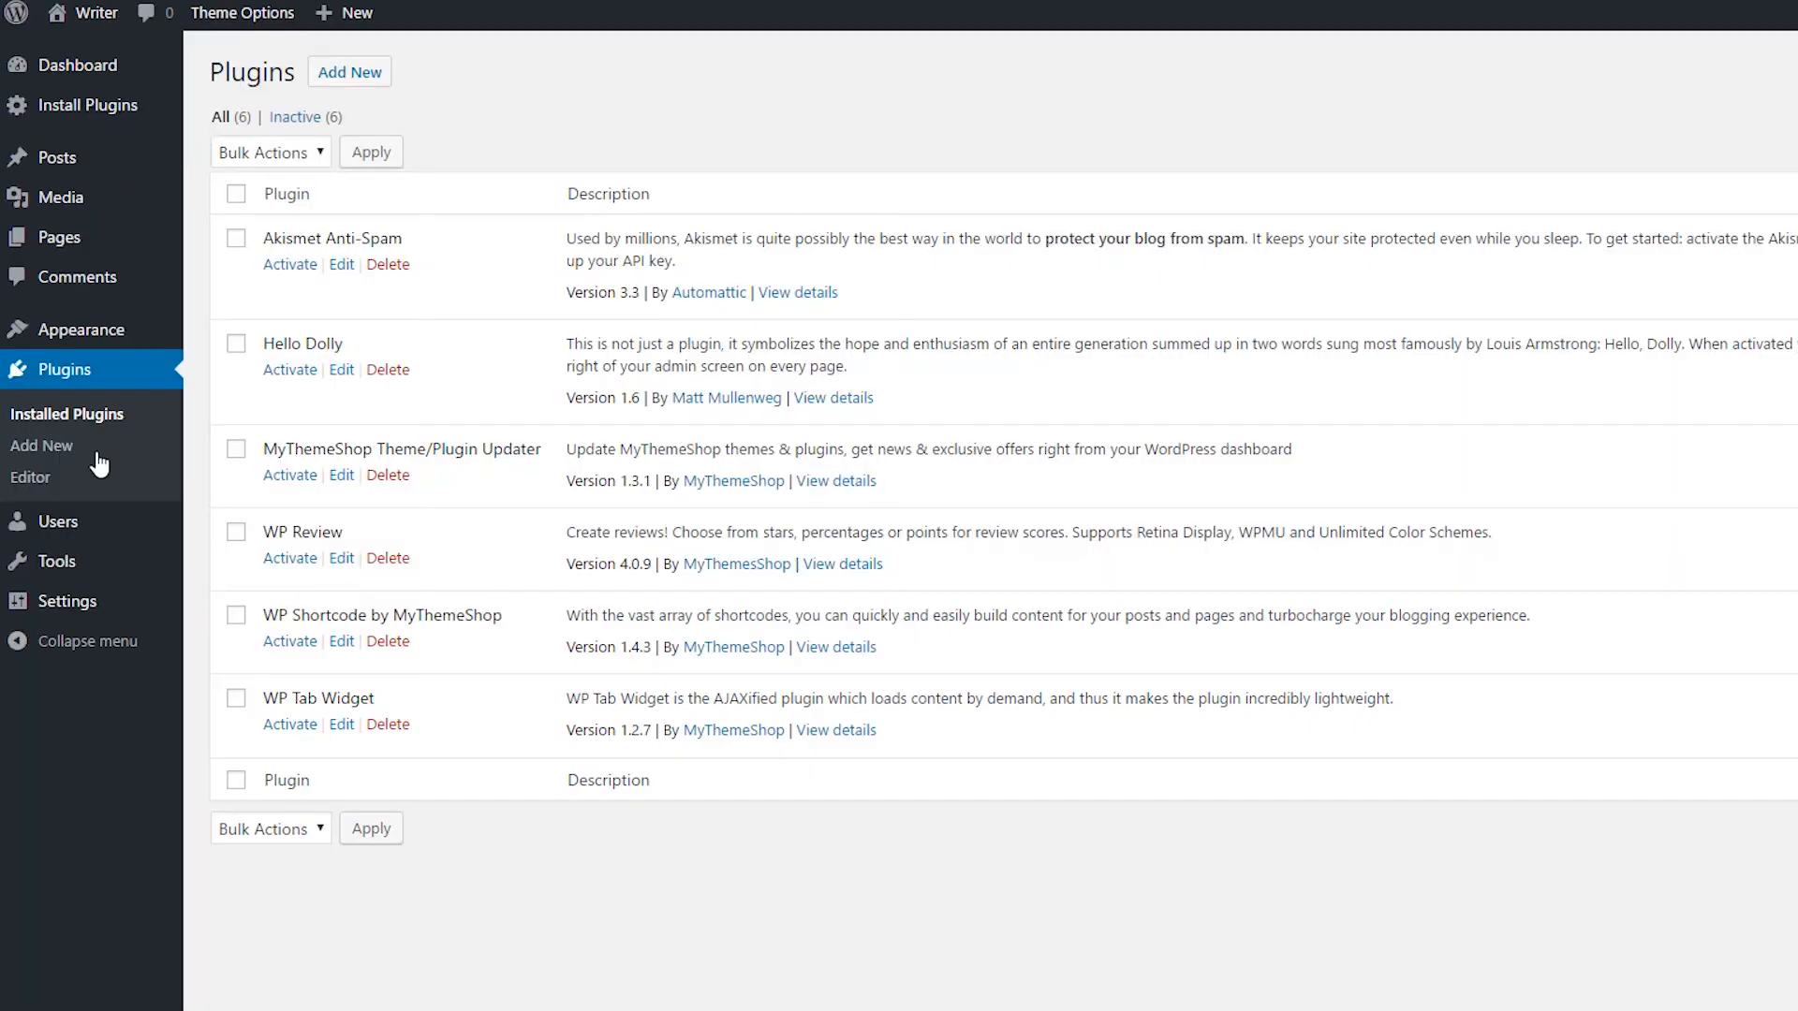
{"action": "mouse_move", "coordinate": [296, 315]}
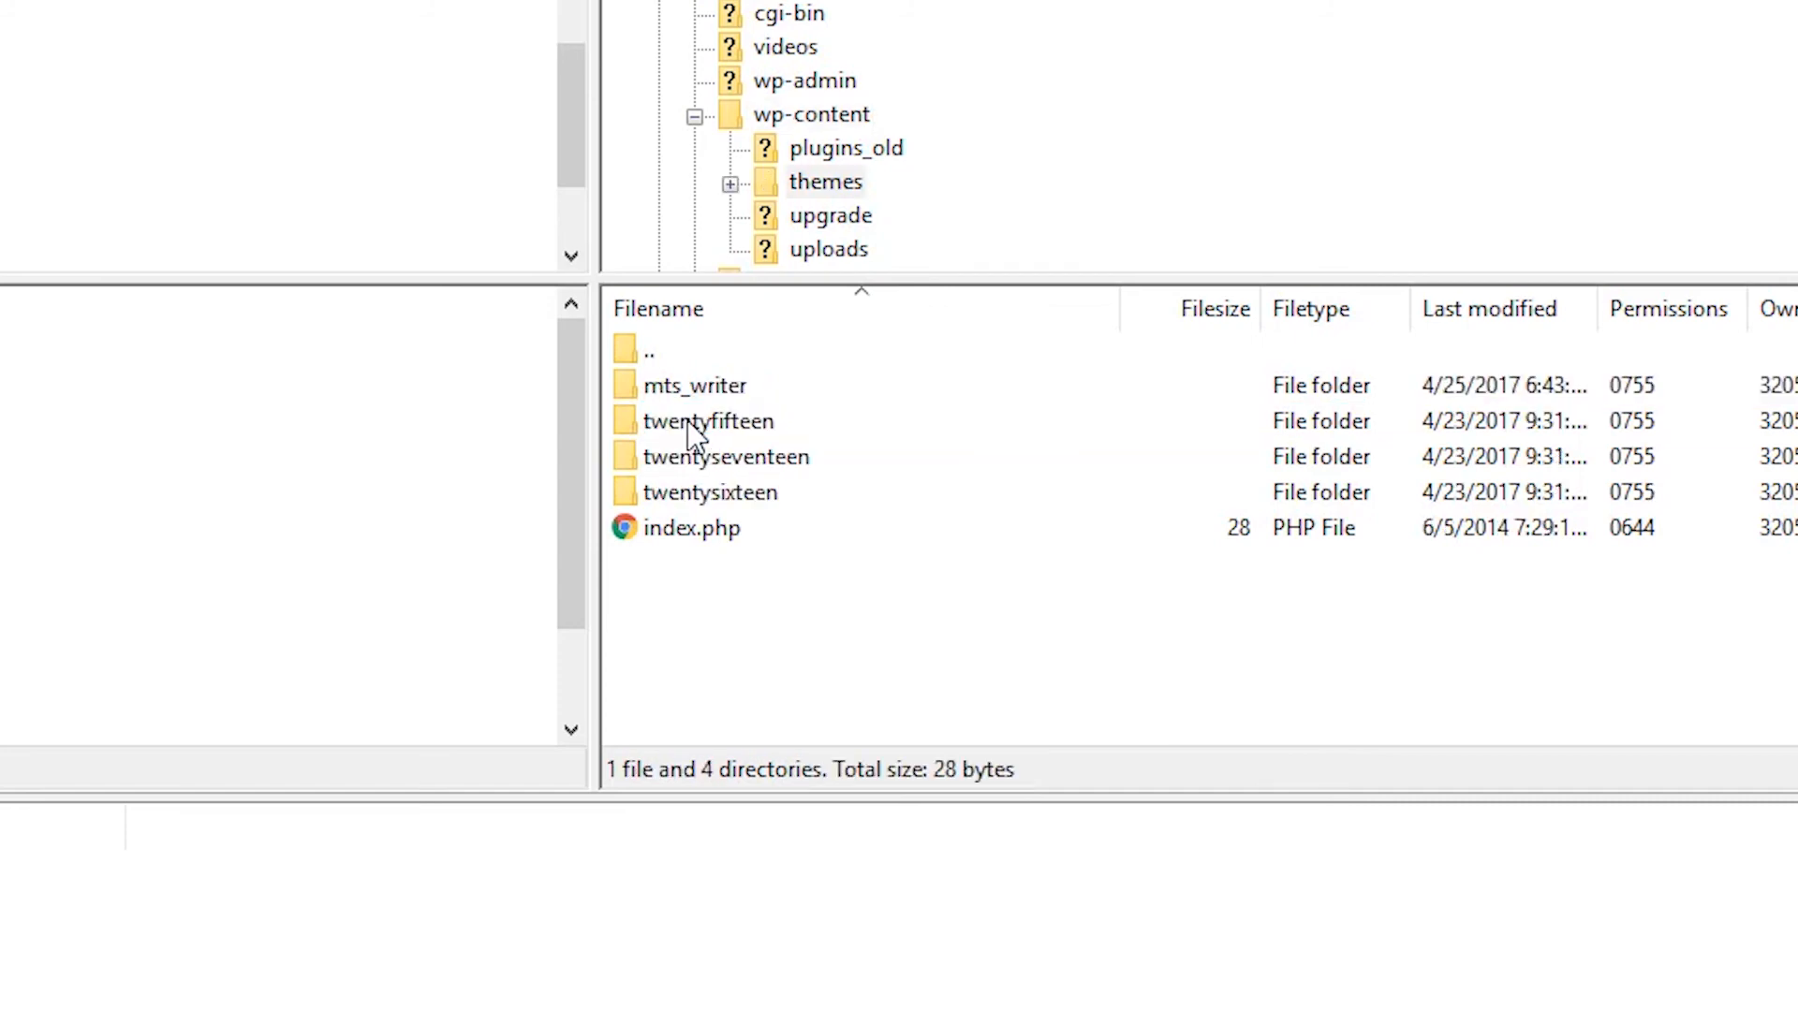
- Rename the mts_writer and twentyfifteen theme folders by appending _old
{"action": "left_click", "coordinate": [695, 385]}
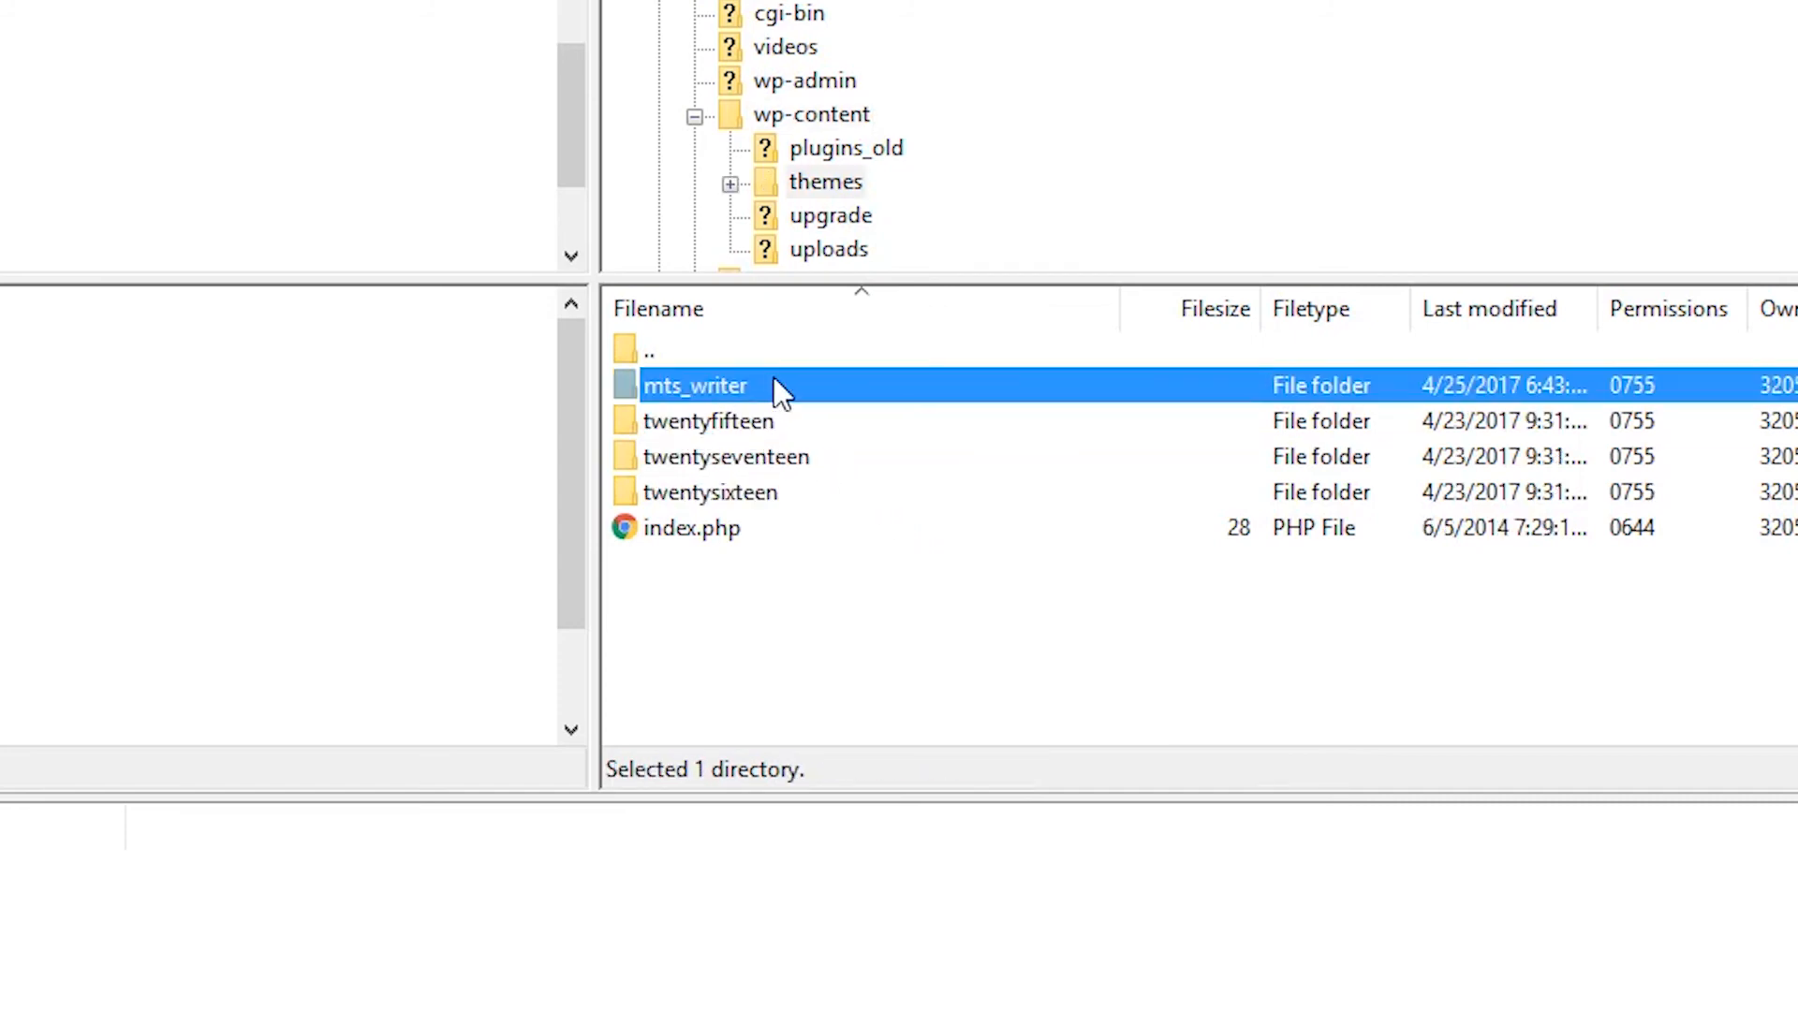
{"action": "right_click", "coordinate": [694, 385]}
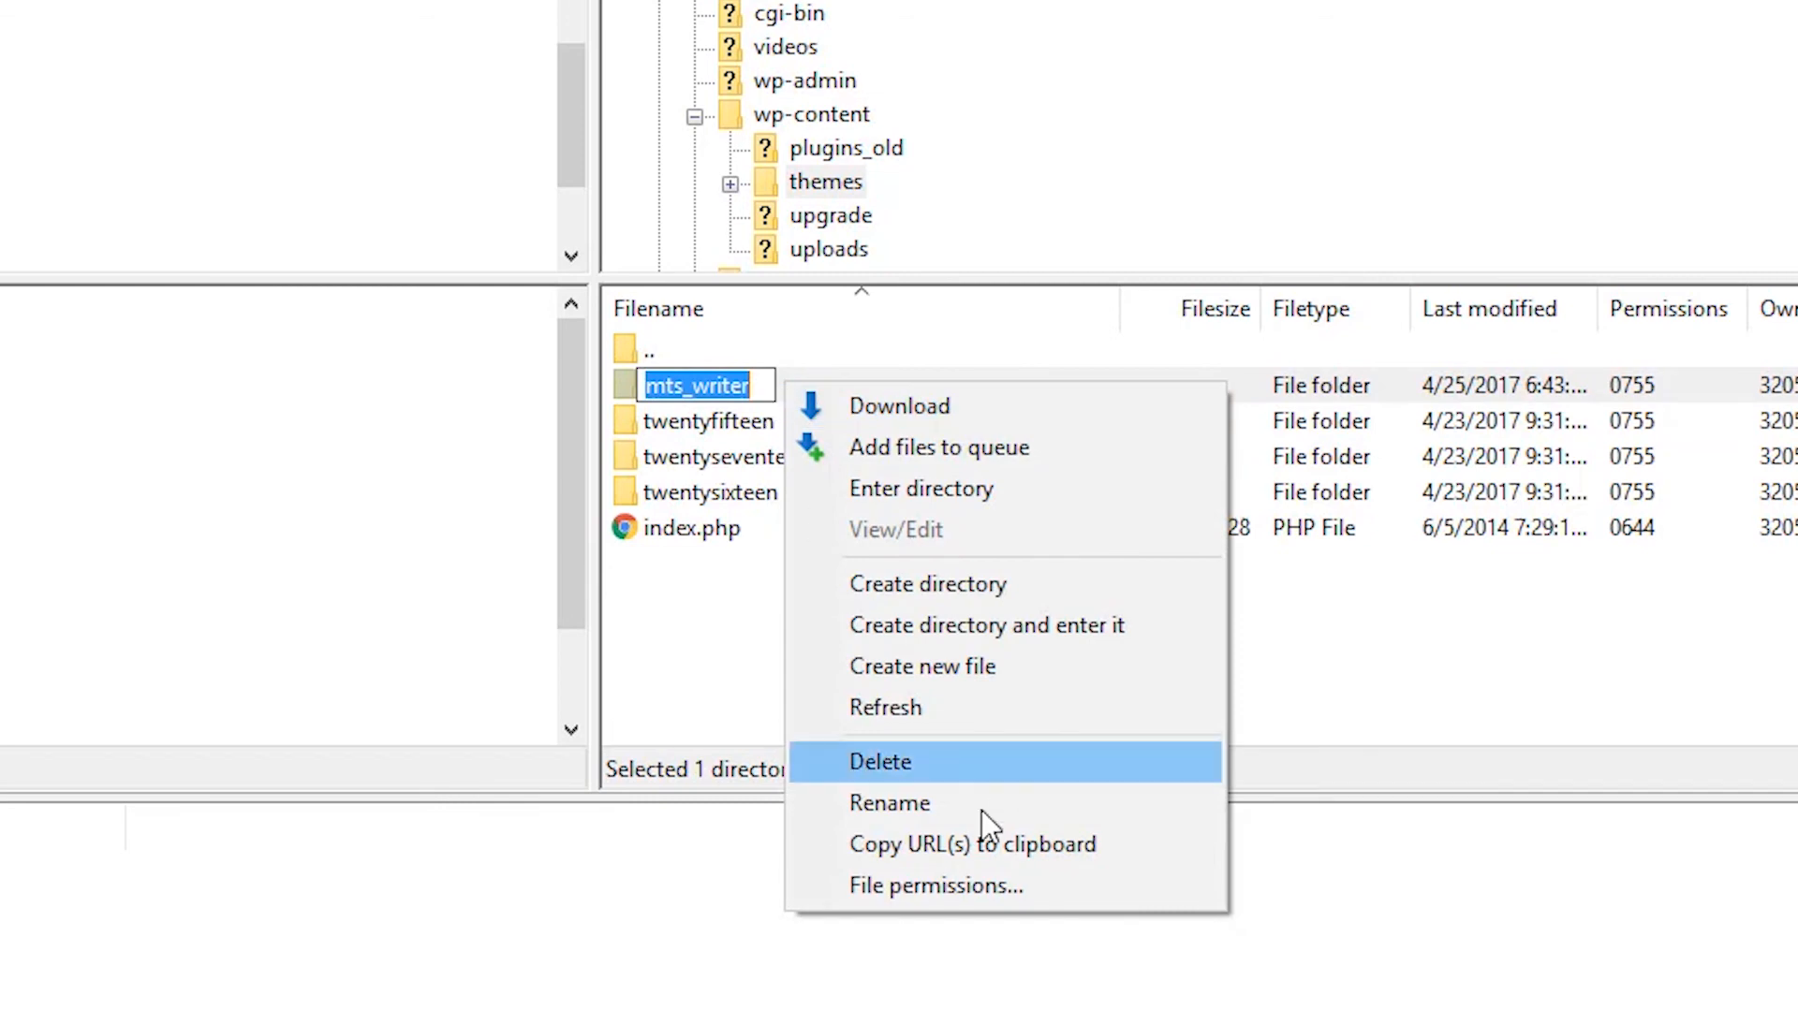
{"action": "left_click", "coordinate": [888, 803]}
{"action": "type", "text": "_"}
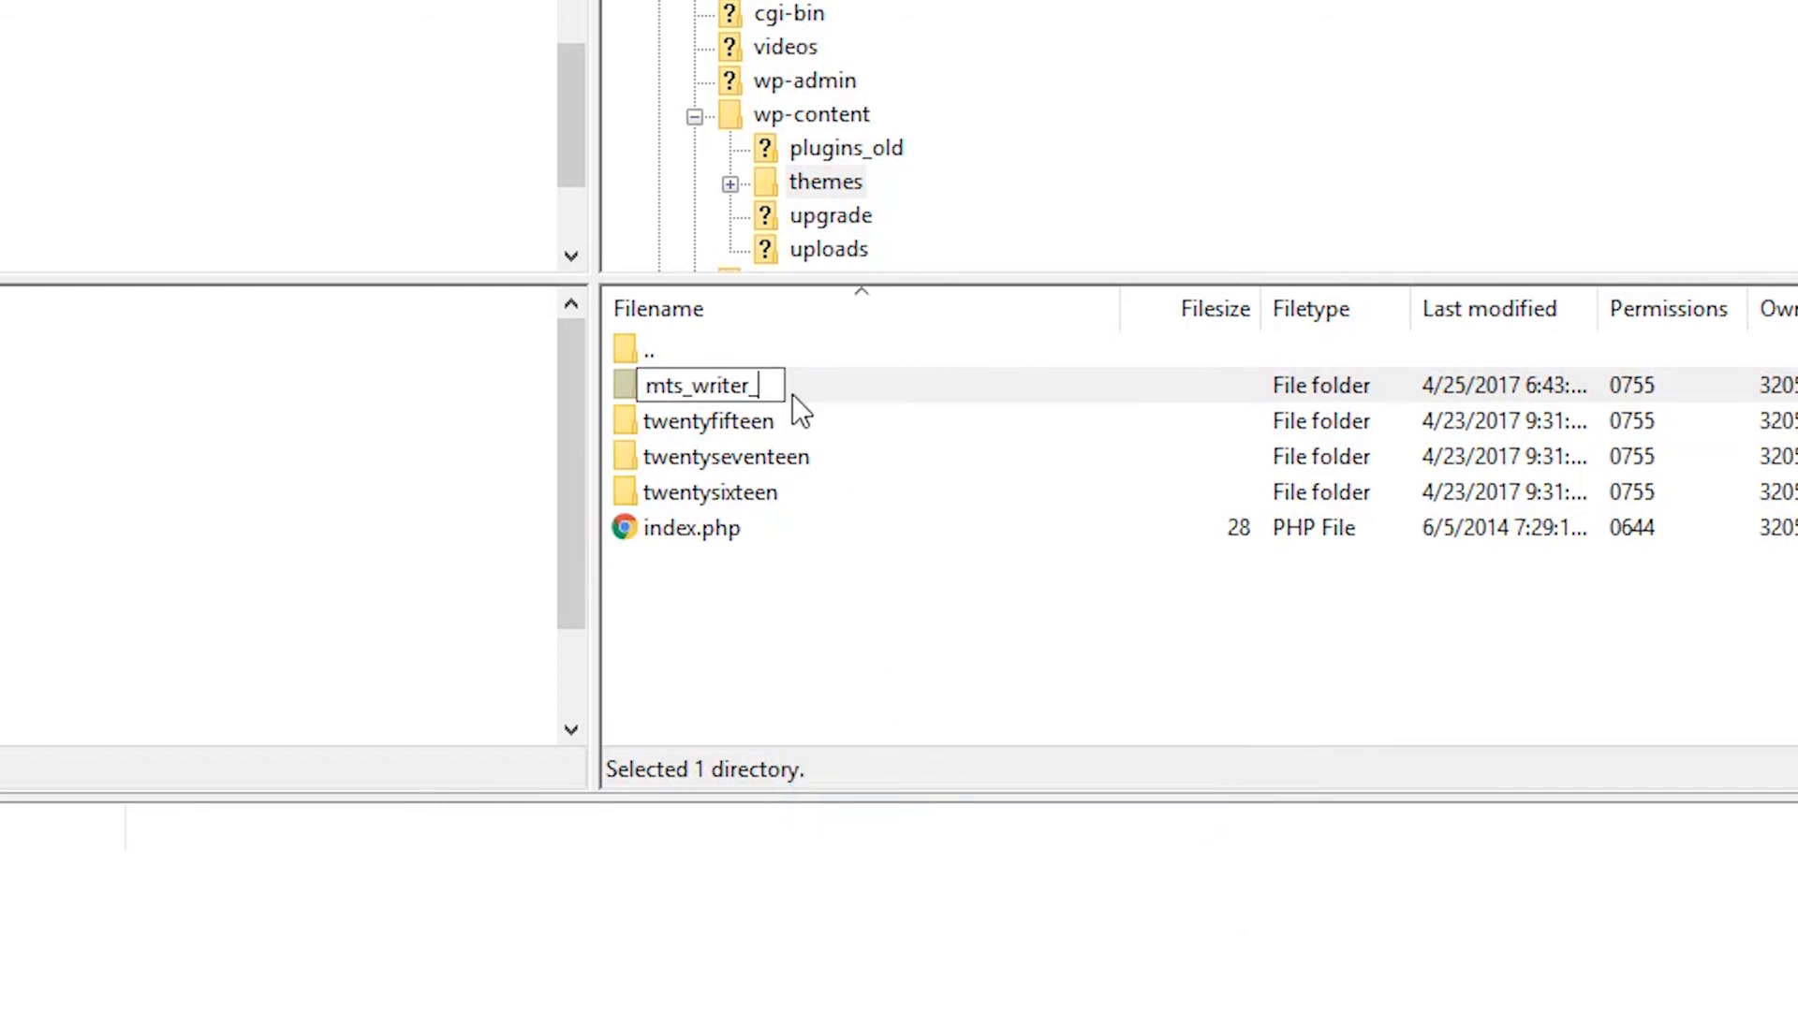
{"action": "left_click", "coordinate": [709, 420]}
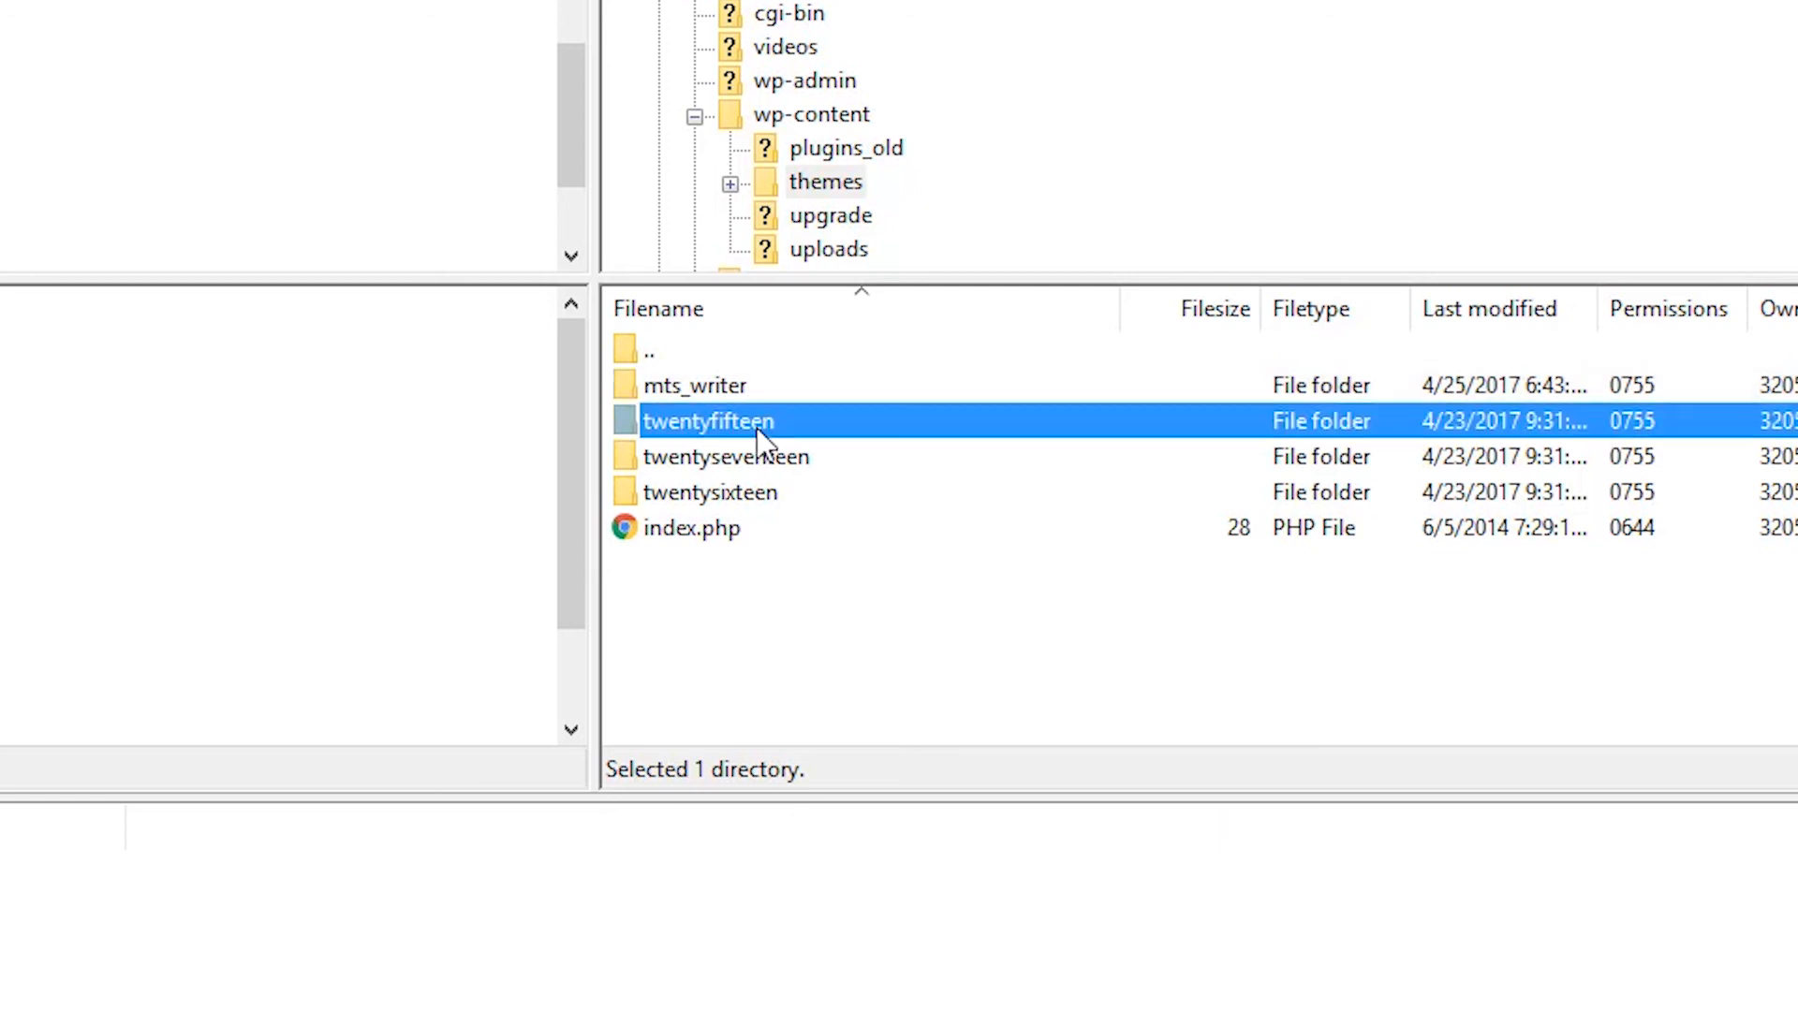
{"action": "right_click", "coordinate": [709, 421]}
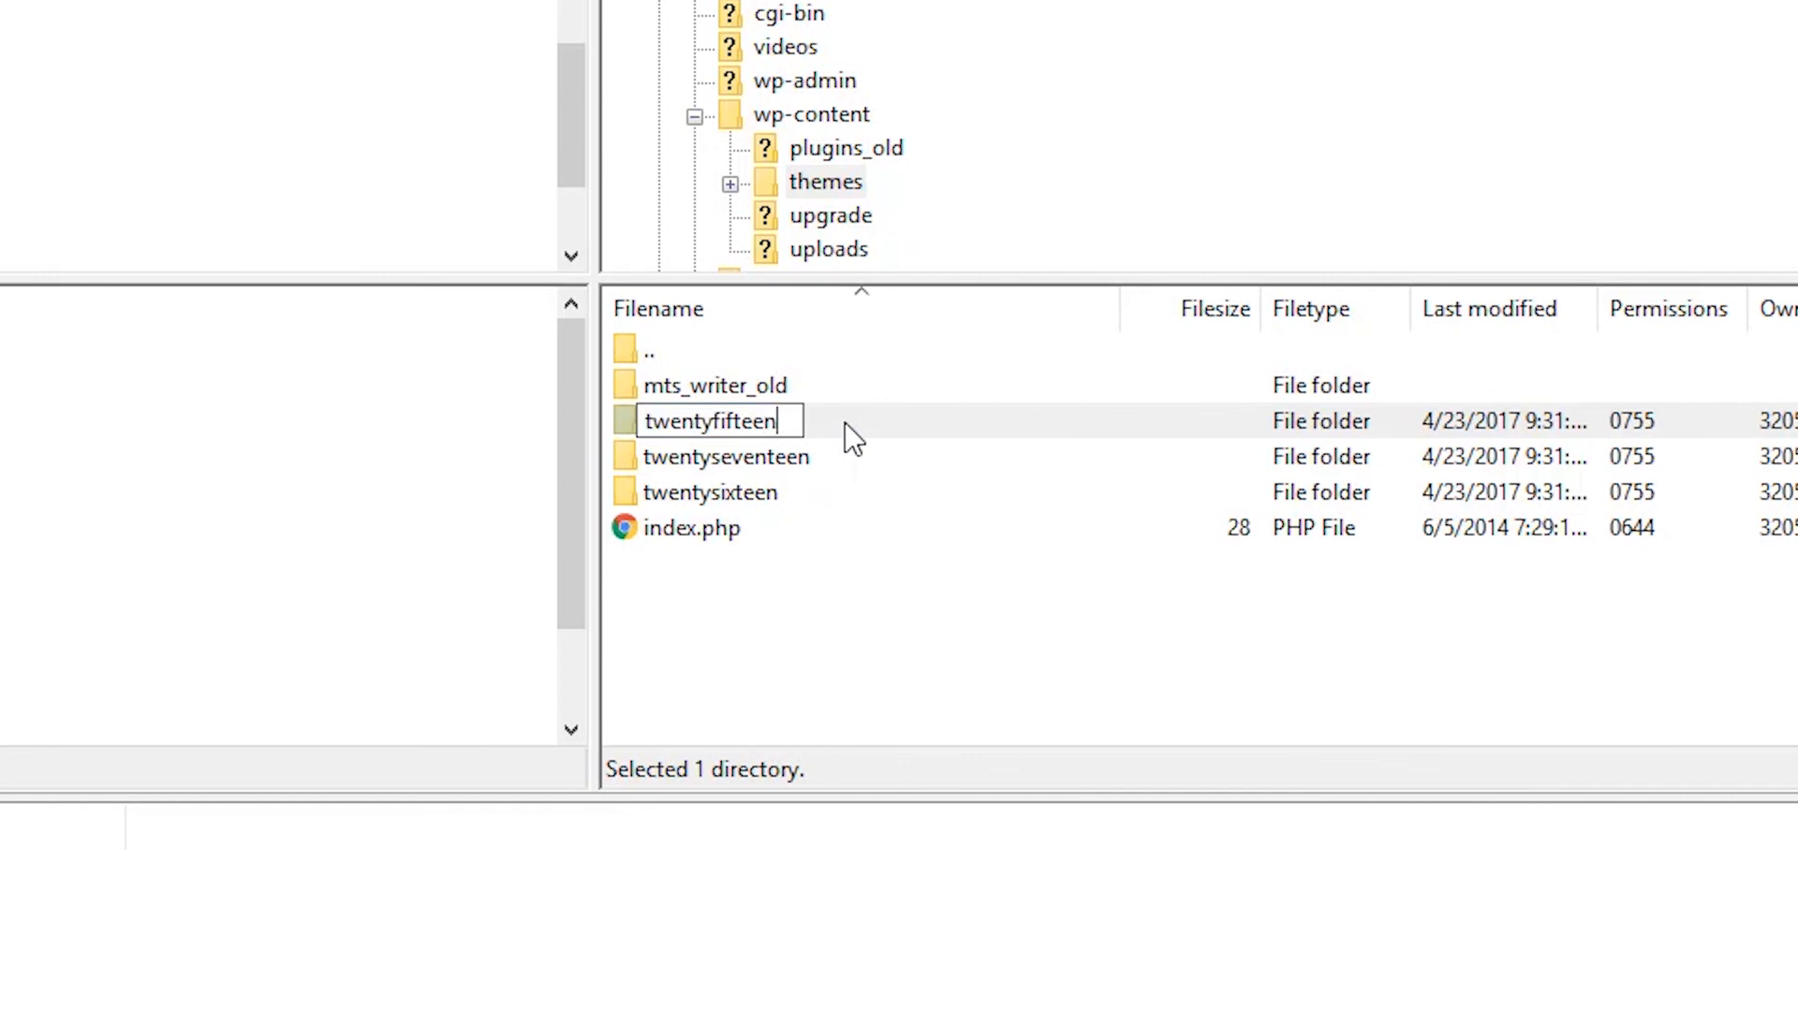
{"action": "type", "text": "_old"}
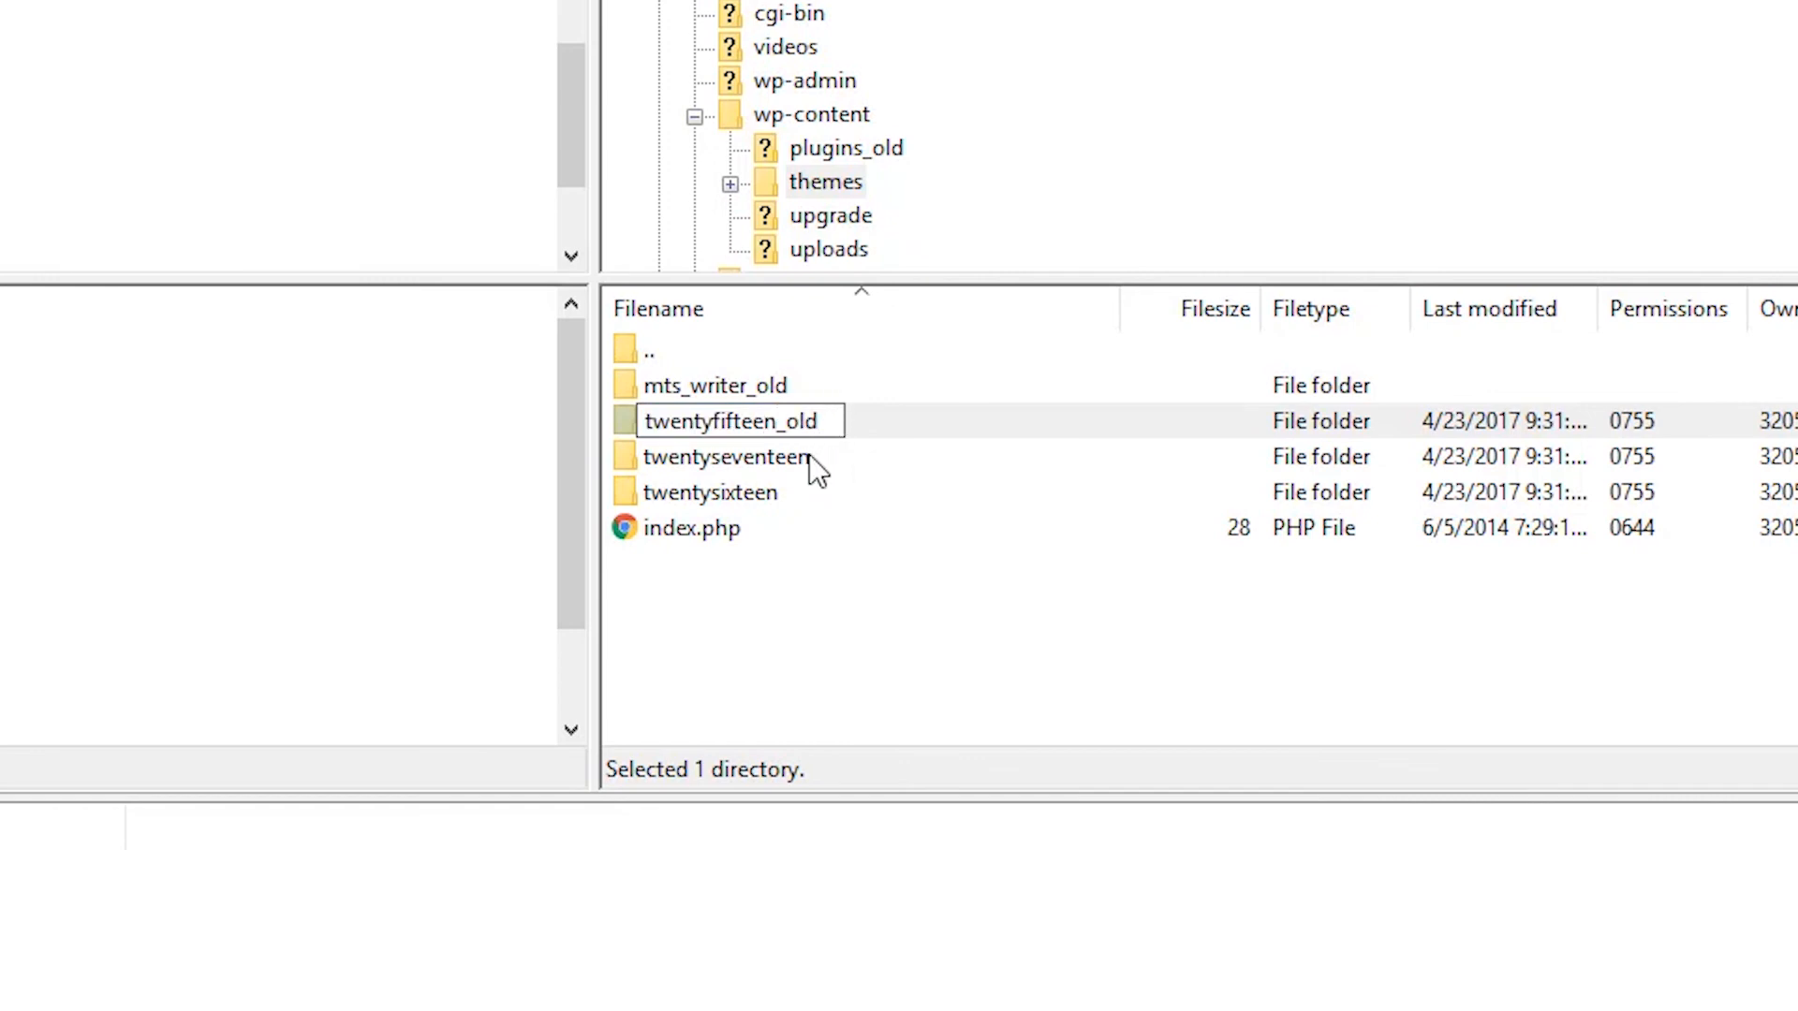
- Rename the twentysixteen theme folder, adding '_o' to its name
{"action": "right_click", "coordinate": [710, 492]}
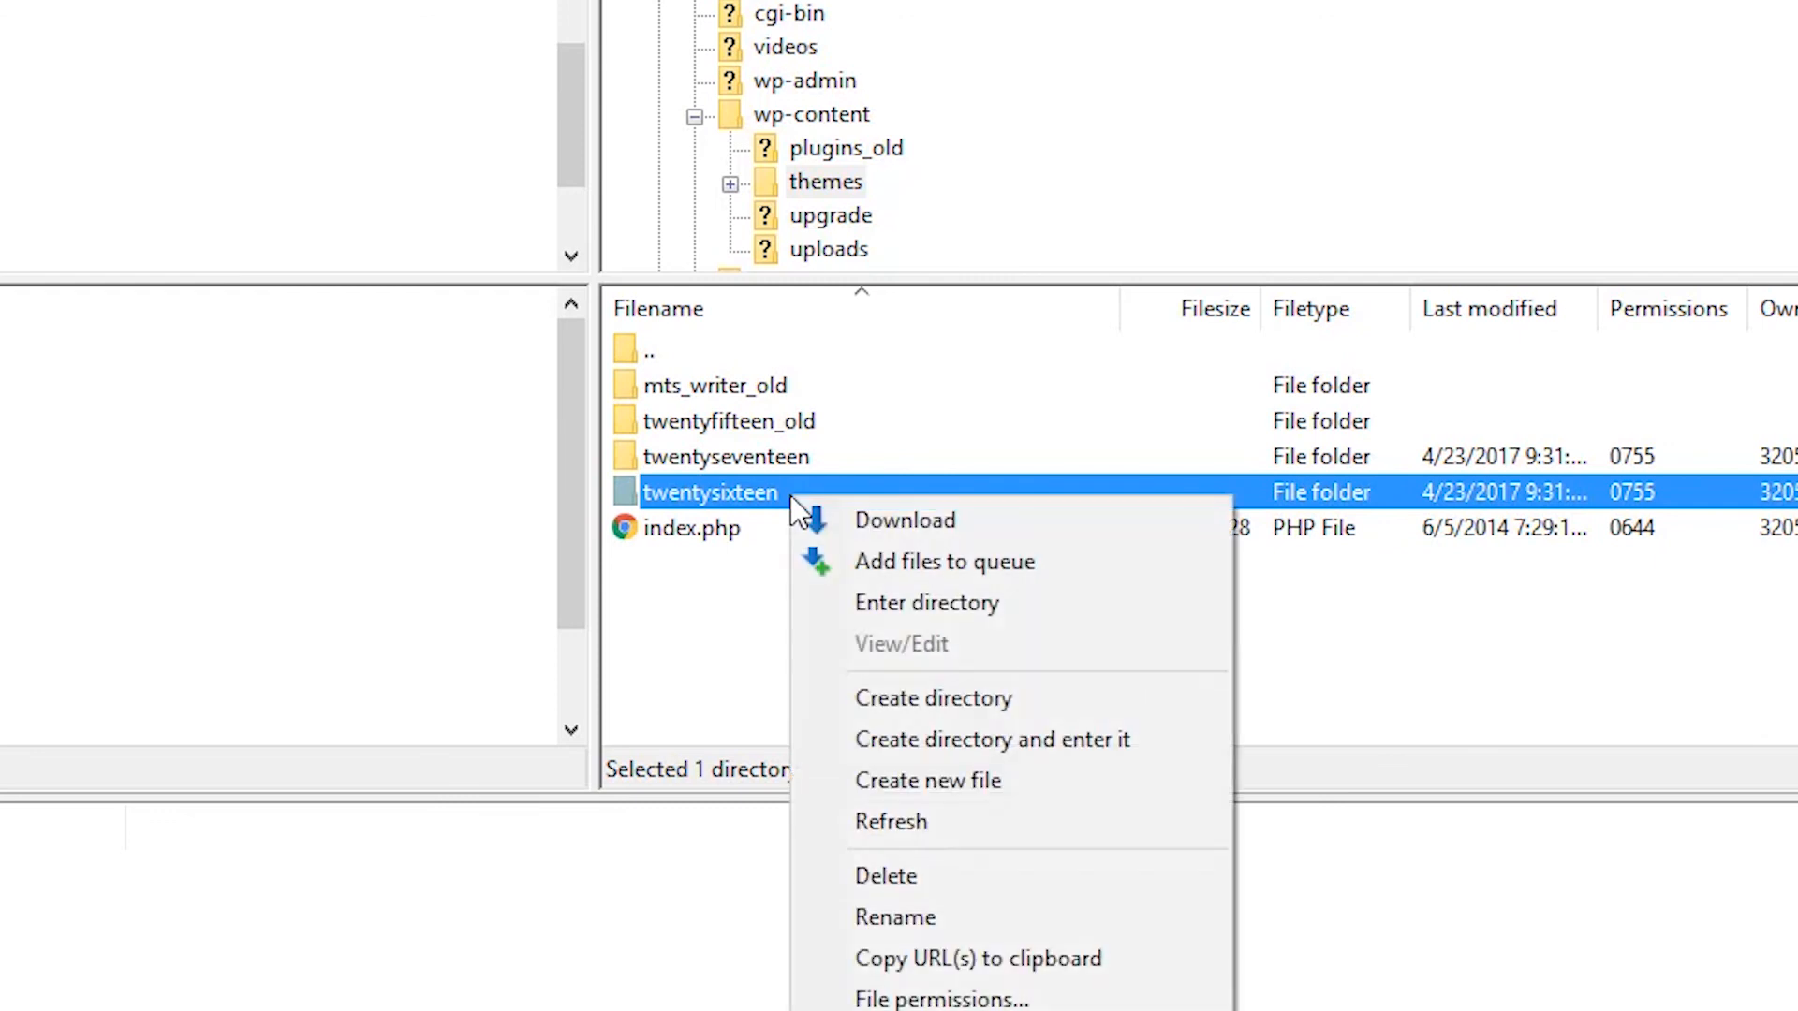
{"action": "left_click", "coordinate": [895, 917]}
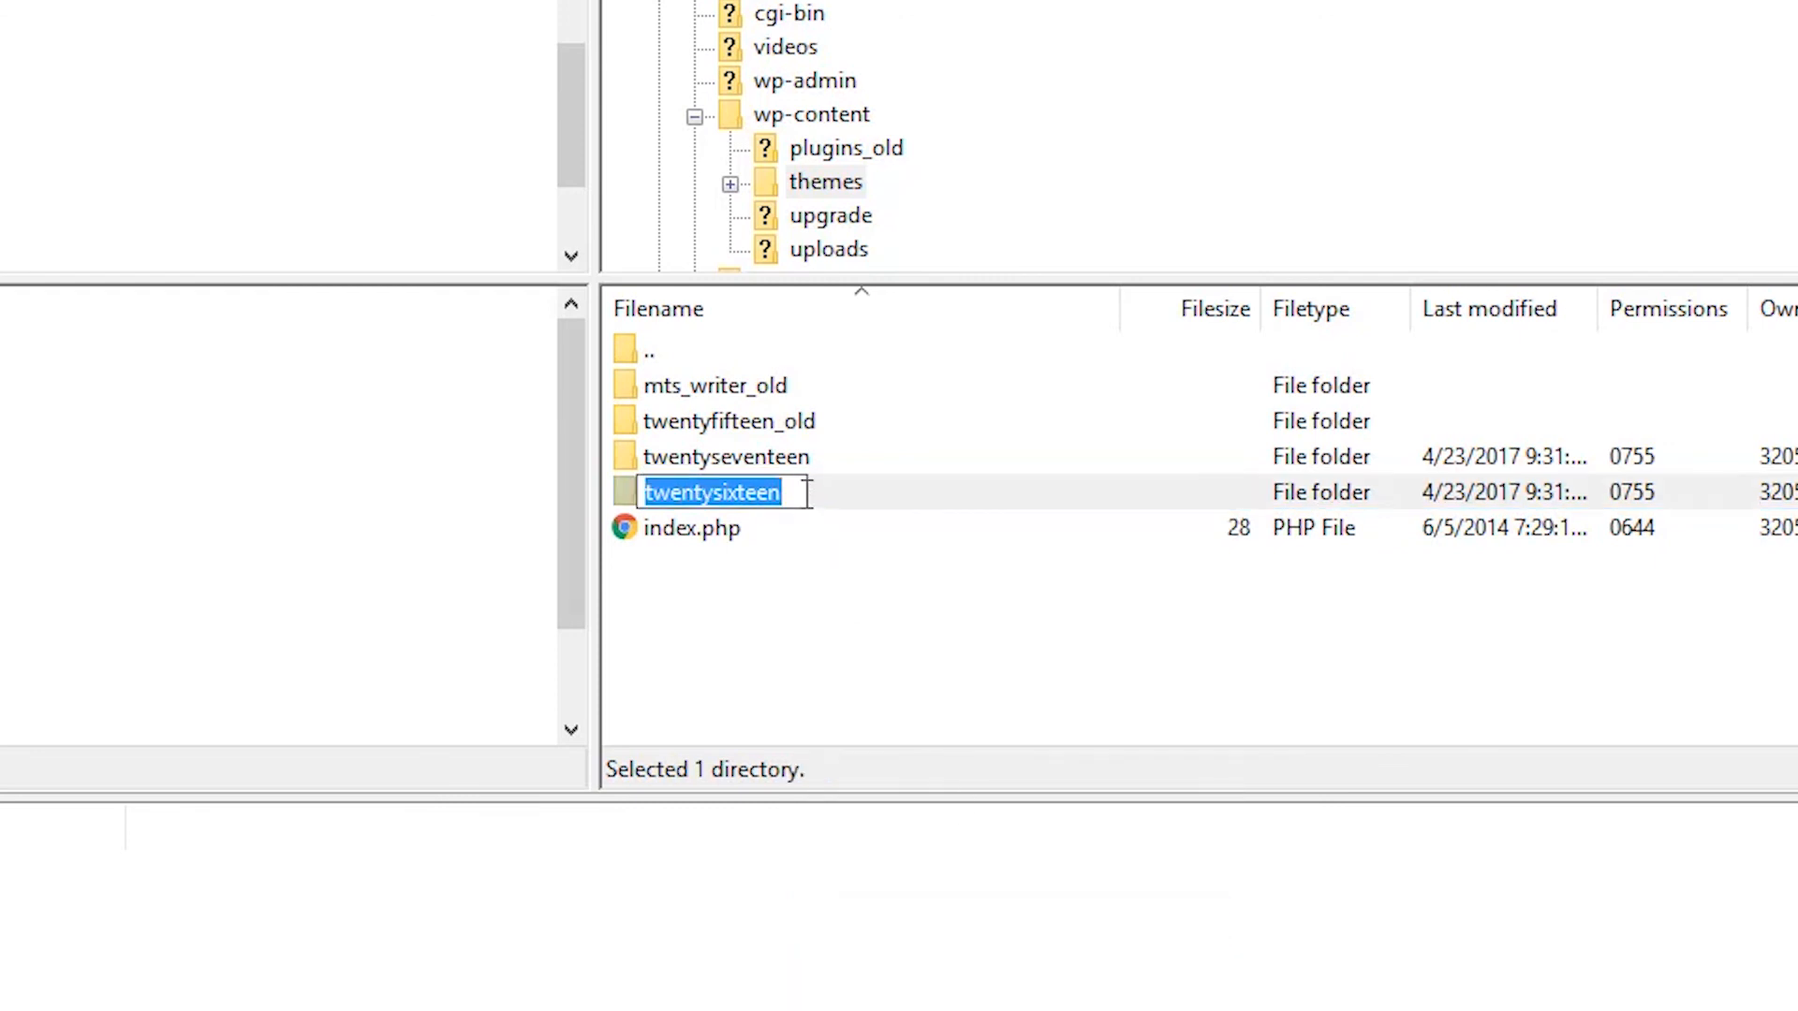
{"action": "type", "text": "_o"}
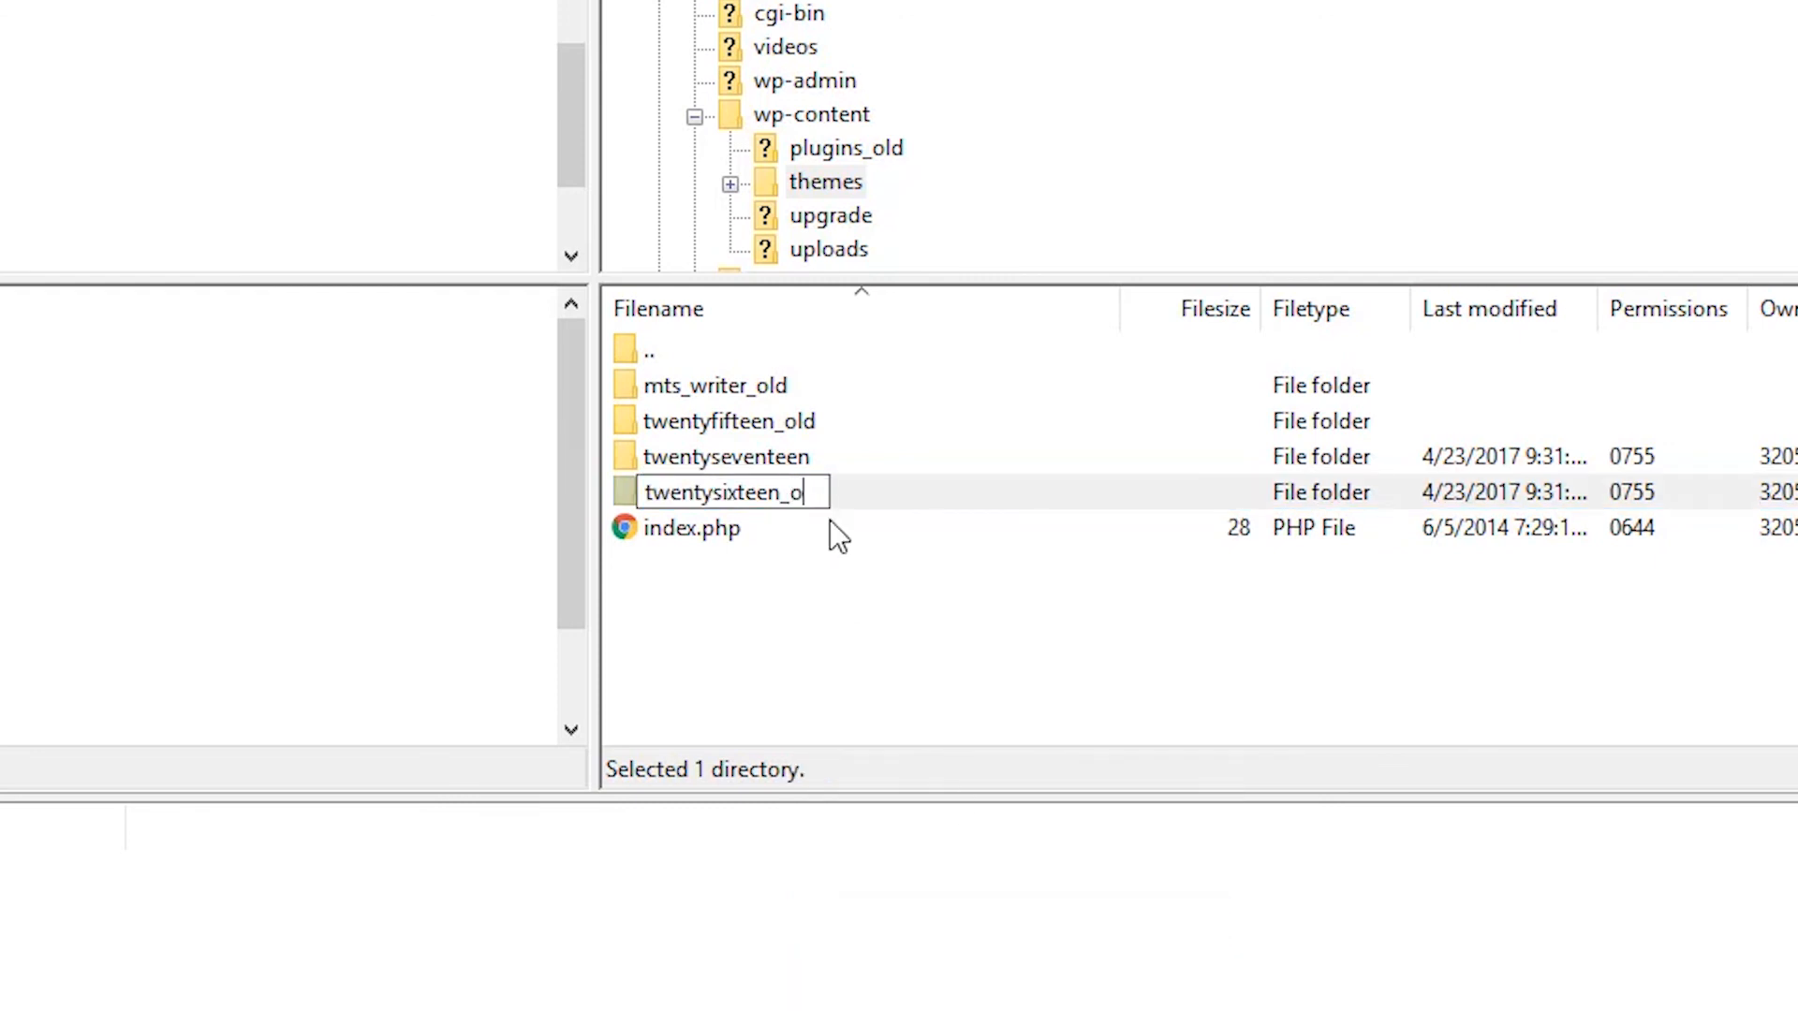
{"action": "key", "text": "Return"}
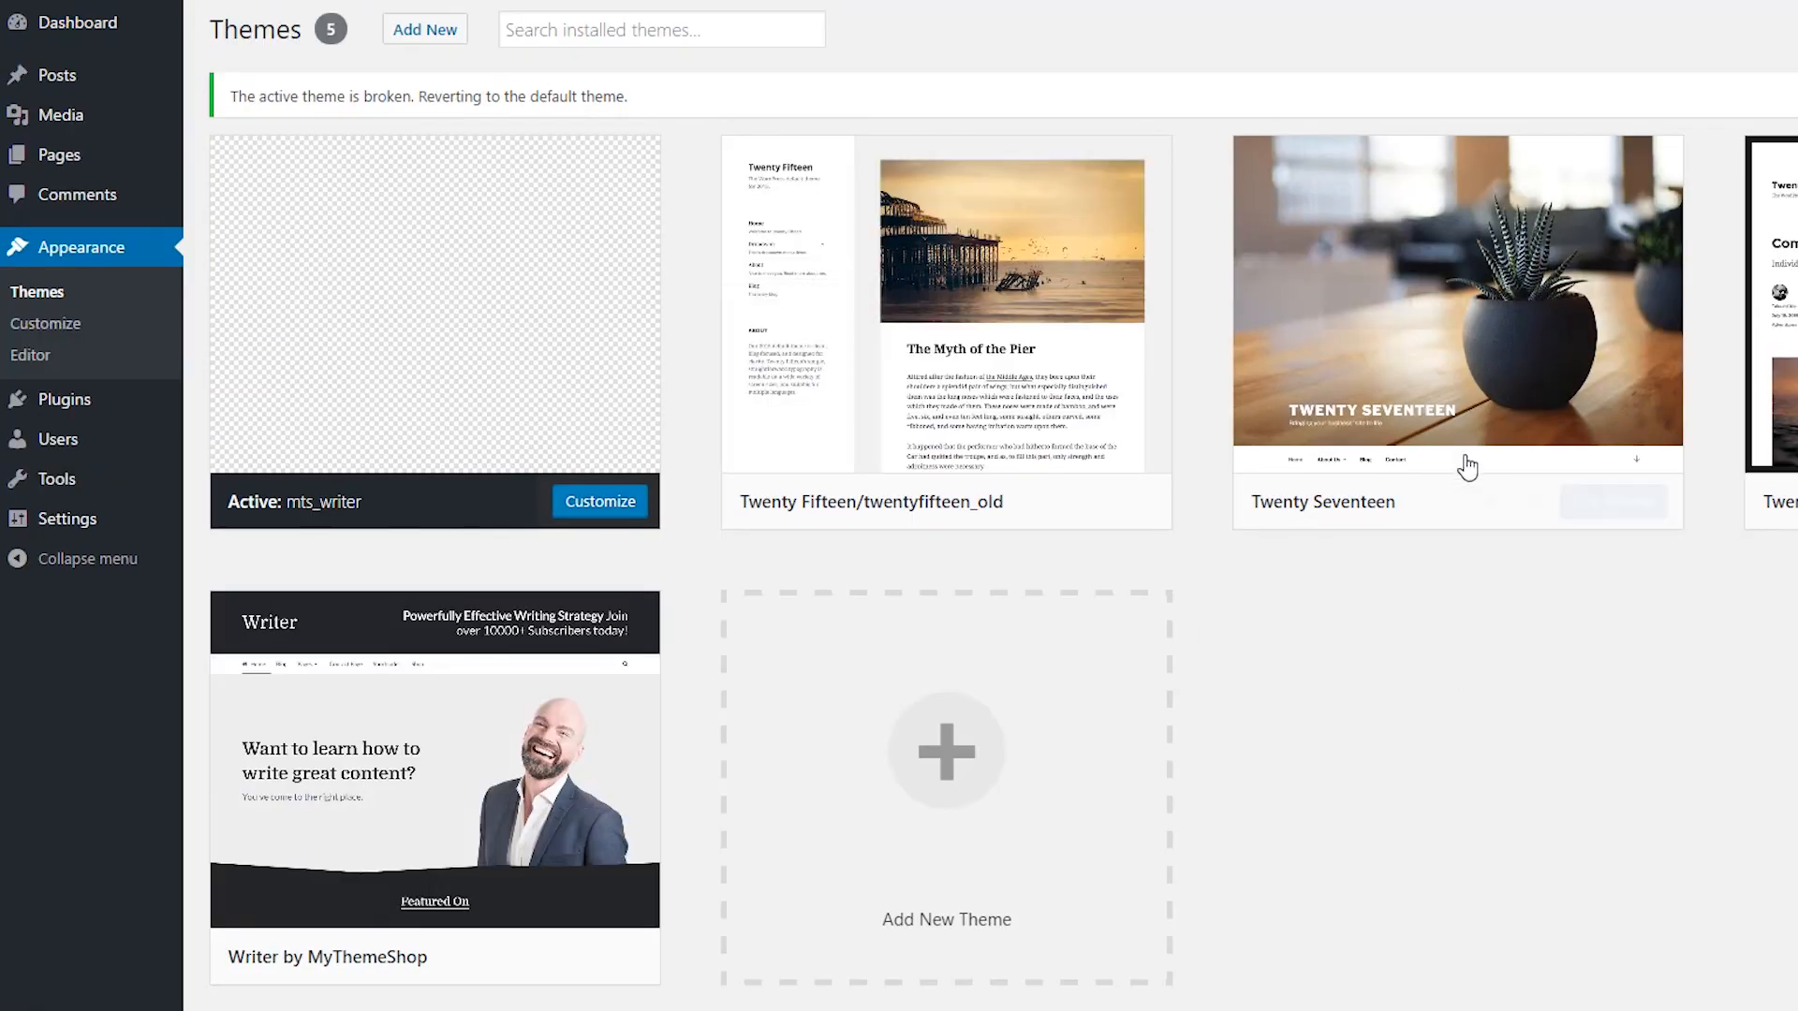
{"action": "mouse_move", "coordinate": [1456, 287]}
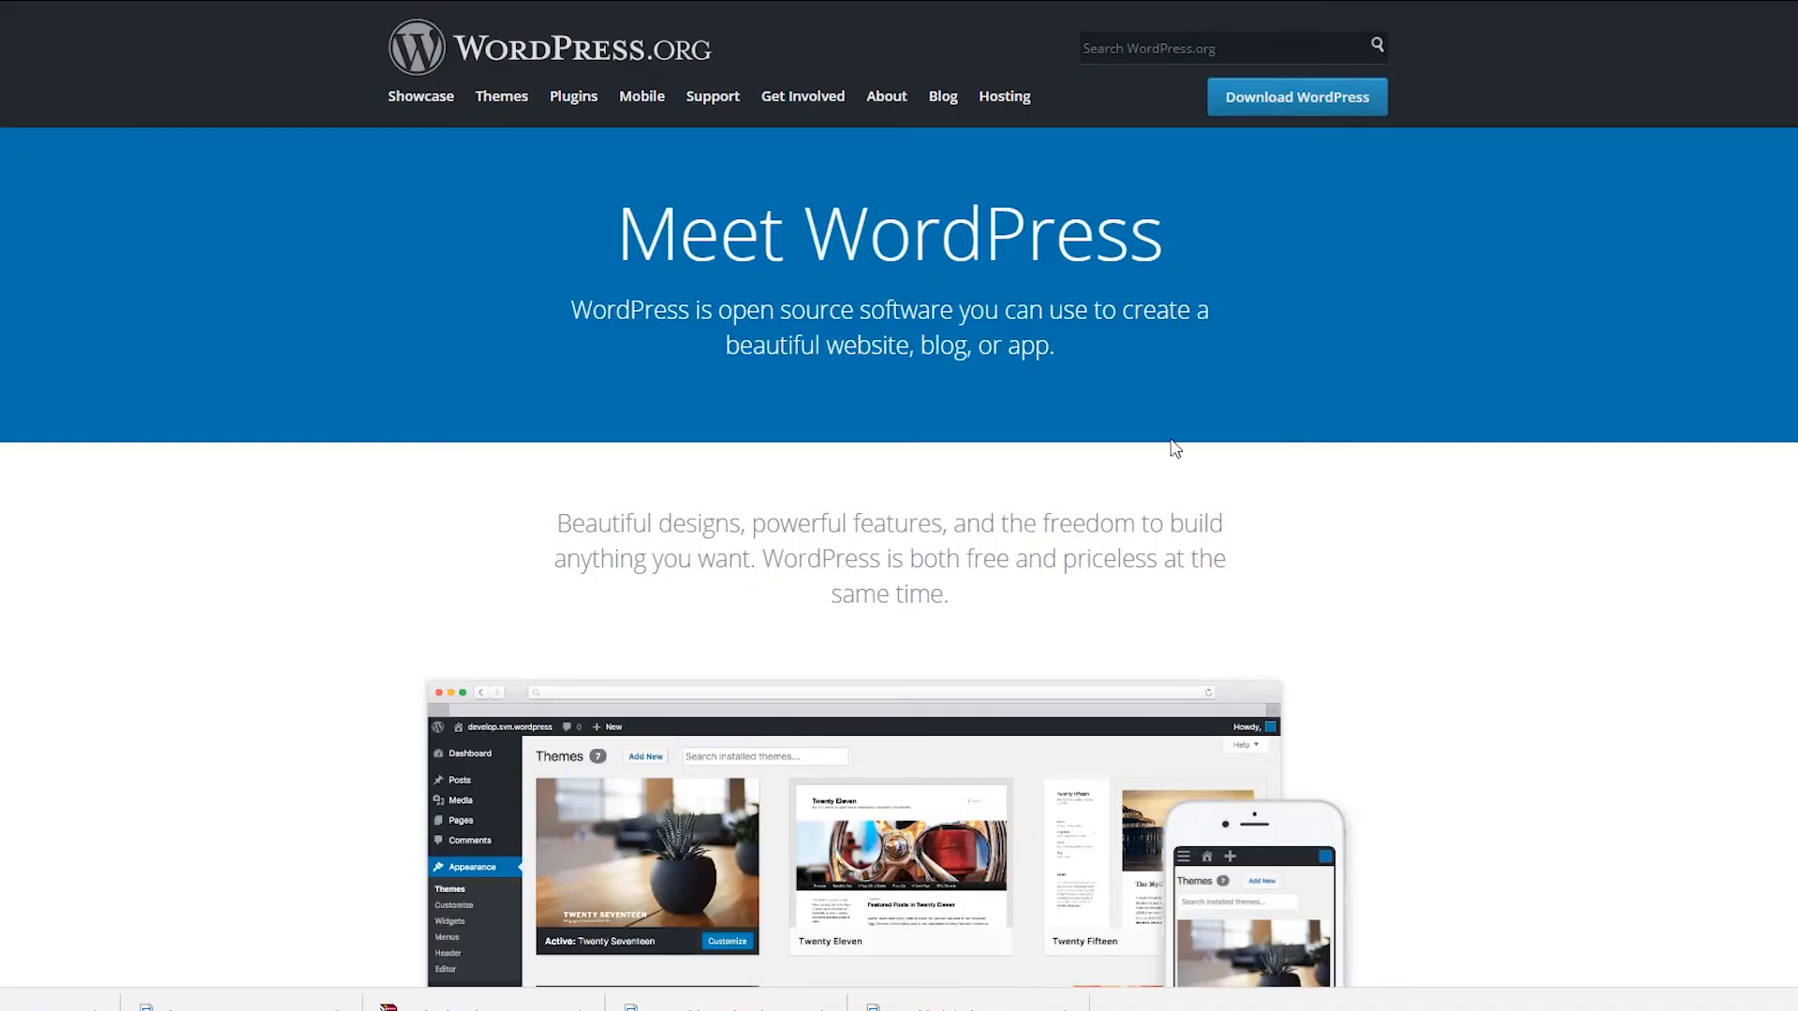
{"action": "scroll", "scroll_direction": "down", "scroll_amount": 3}
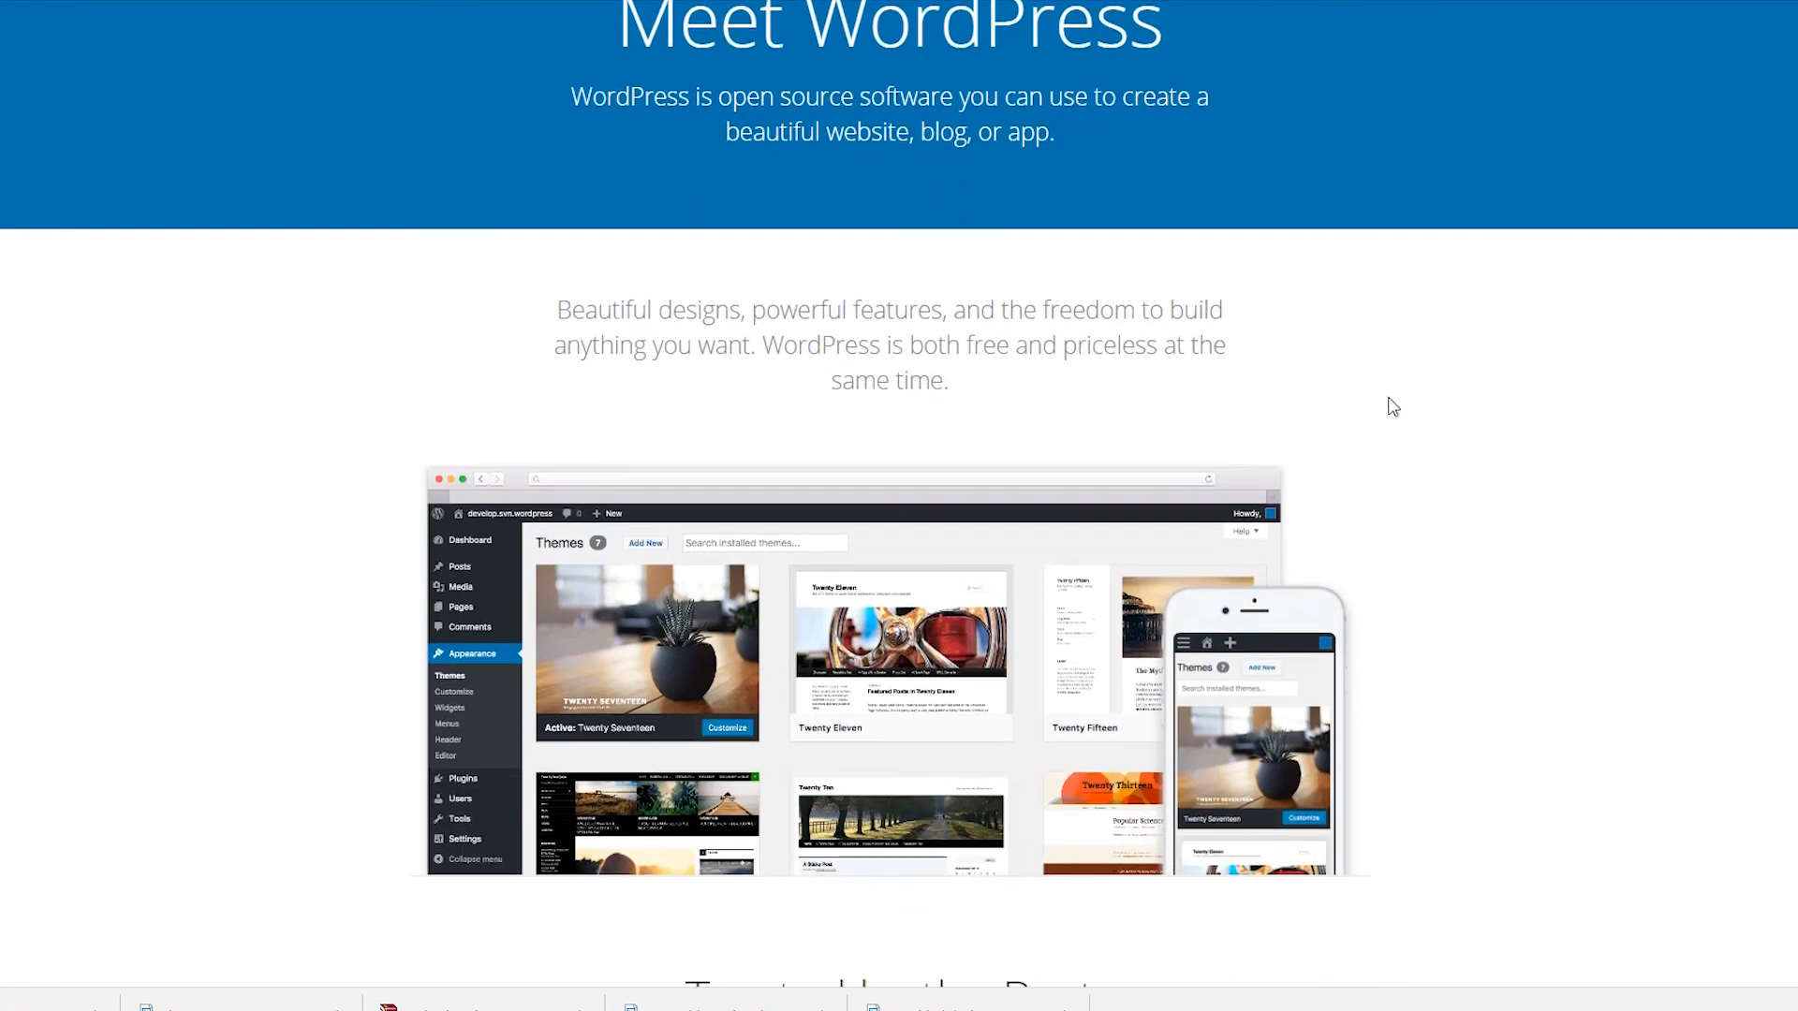
{"action": "scroll", "scroll_direction": "up", "scroll_amount": 3}
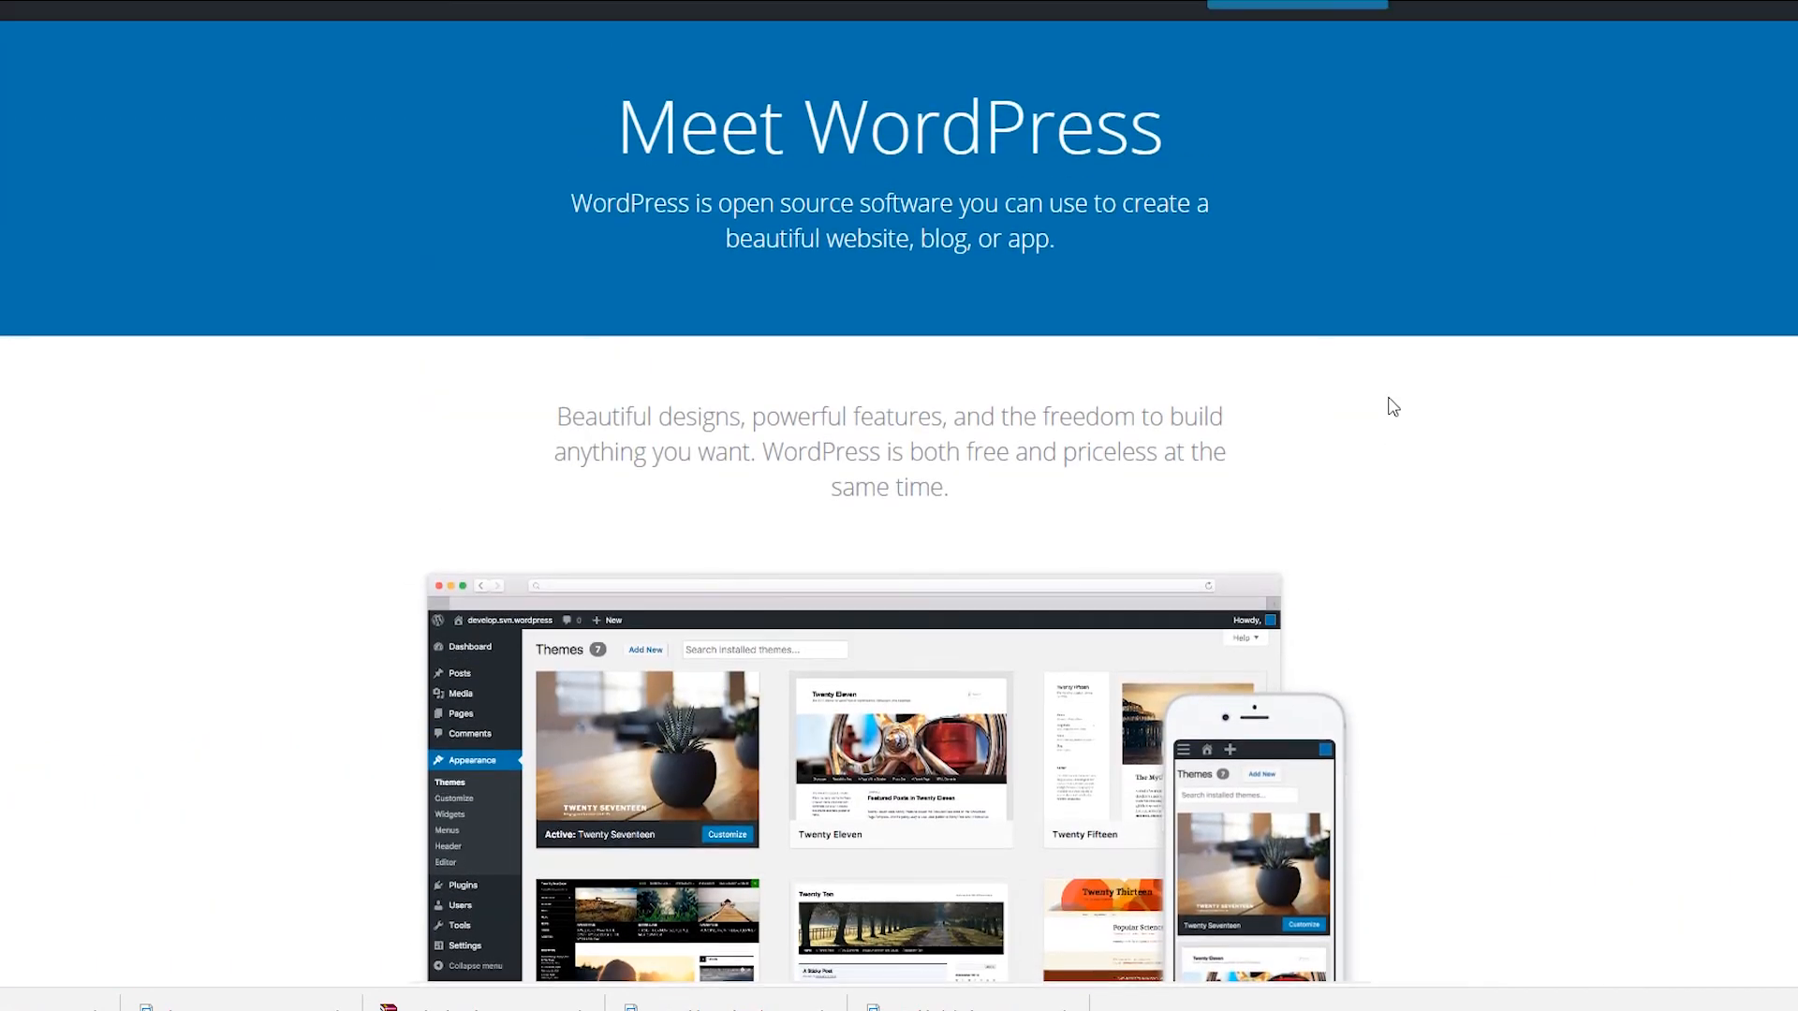
{"action": "scroll", "scroll_direction": "up", "scroll_amount": 3}
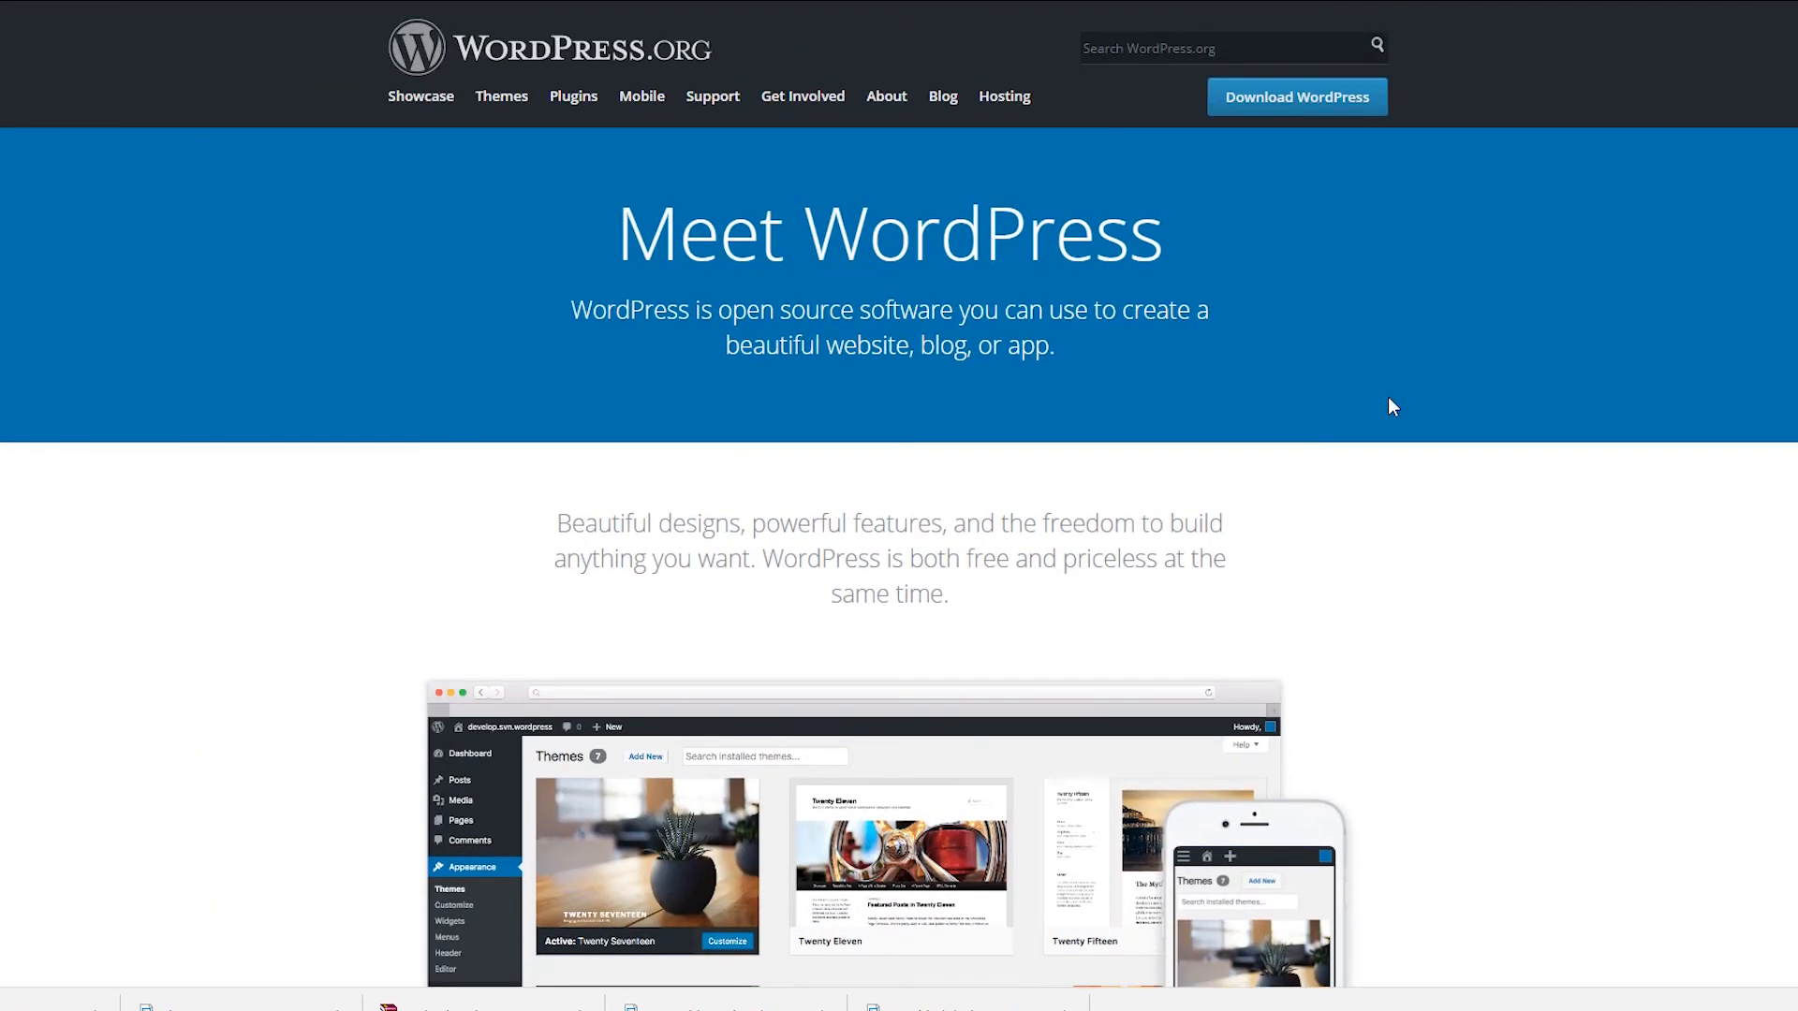